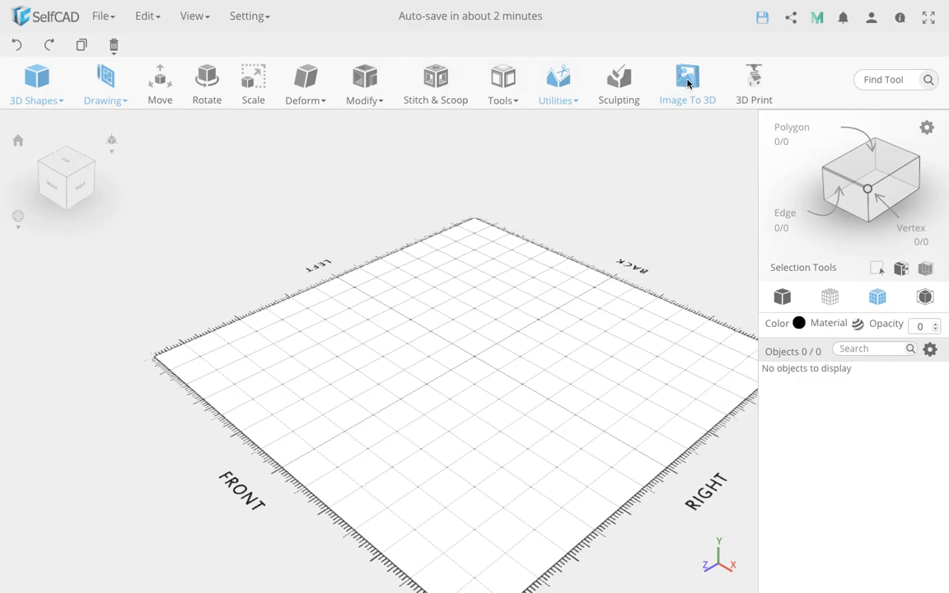
Step: Choose Basket.jpeg from the ImageTo3D folder as the Image To 3D source picture
click(687, 83)
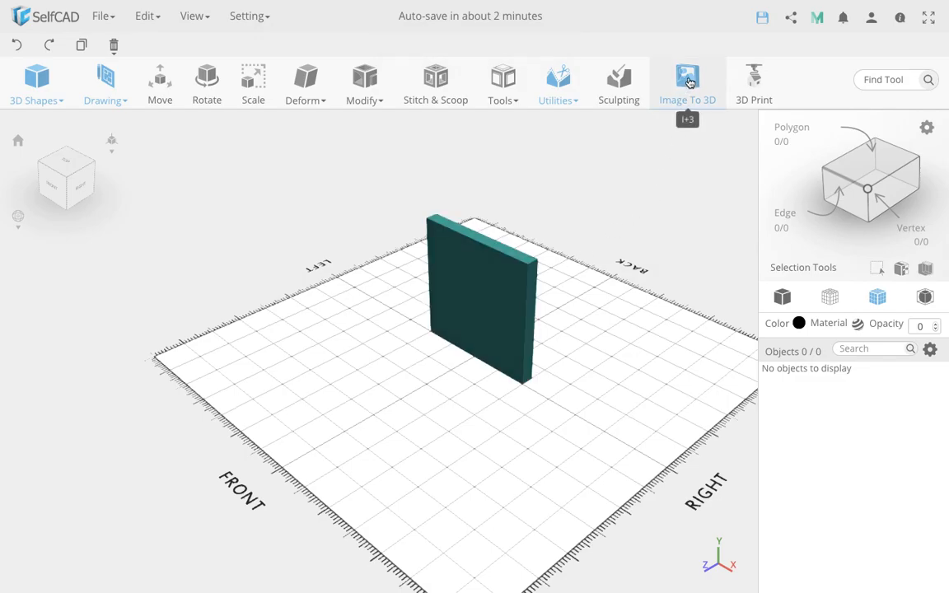
click(688, 79)
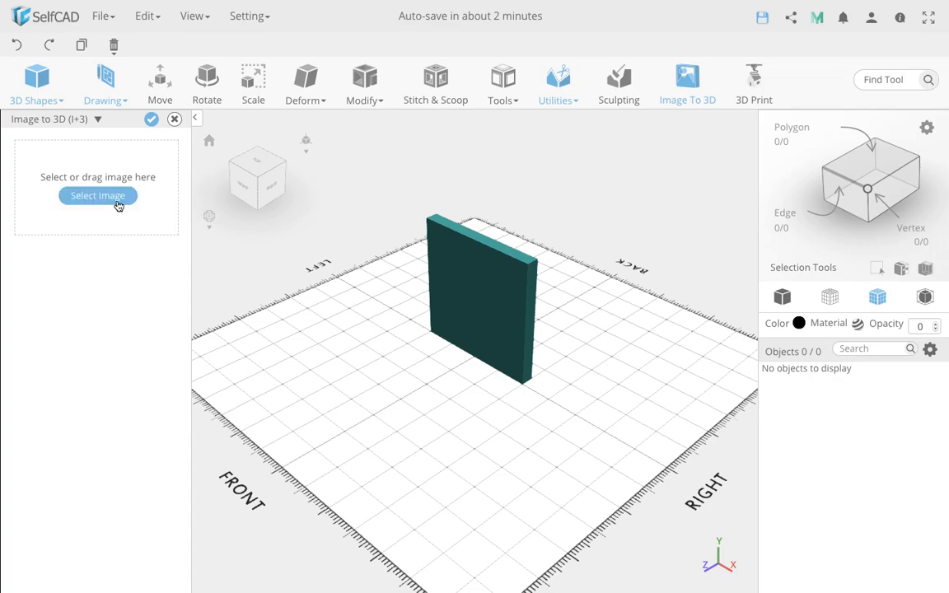
click(97, 194)
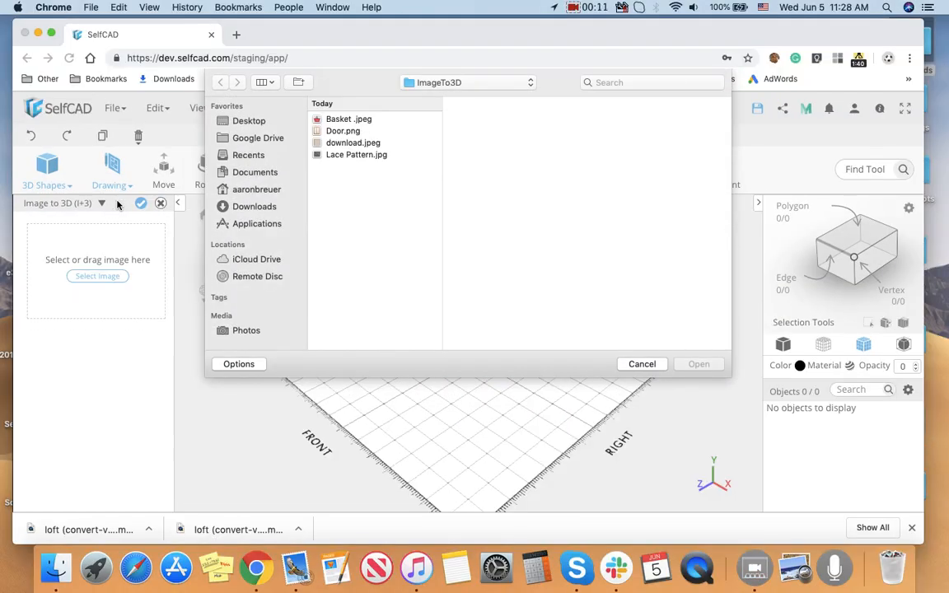
mouse_move(312, 228)
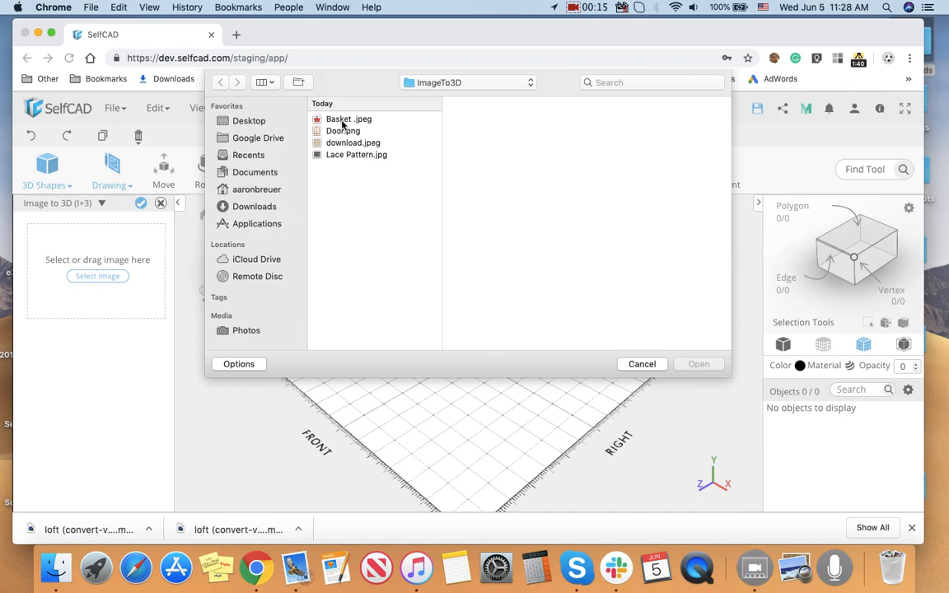
click(350, 118)
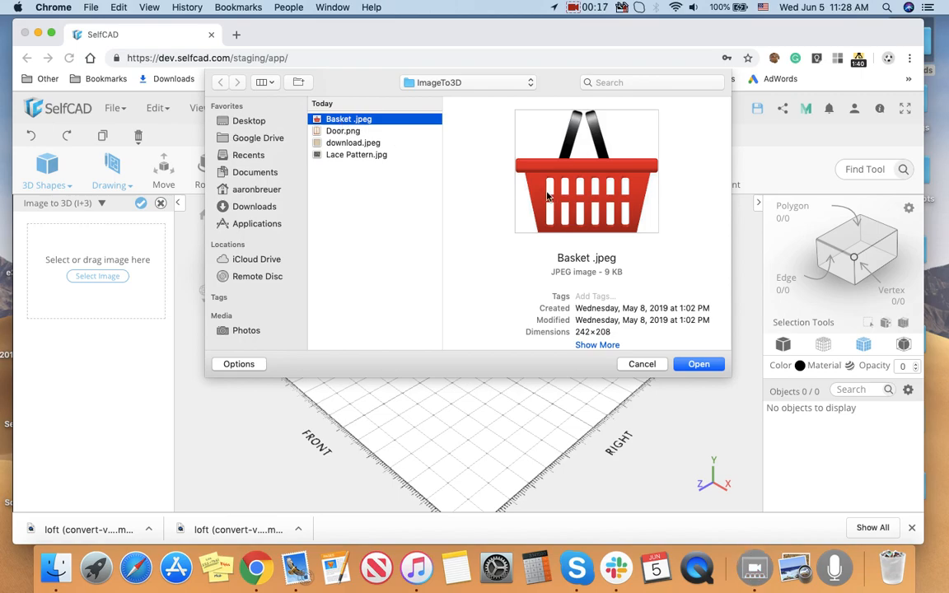
mouse_move(643, 257)
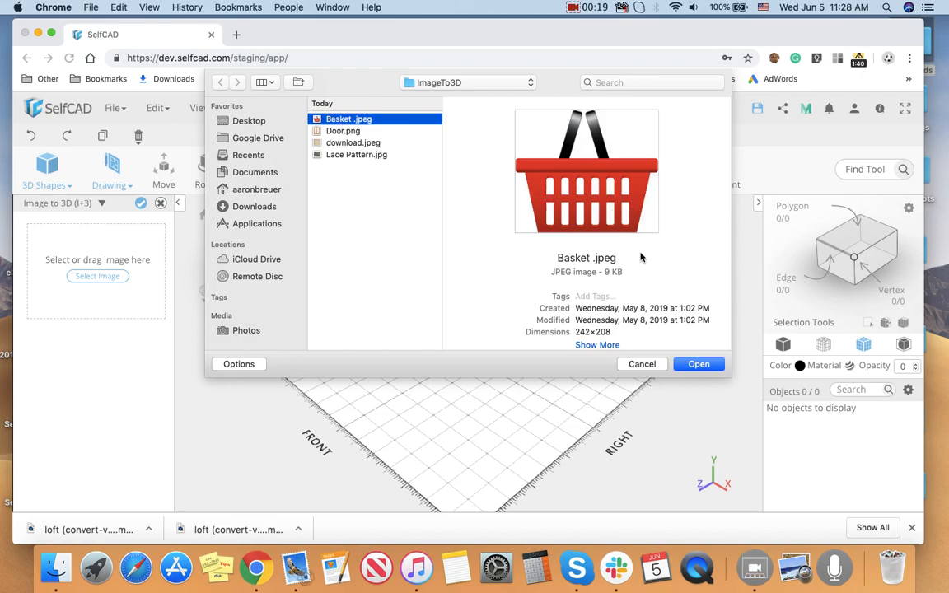
click(699, 364)
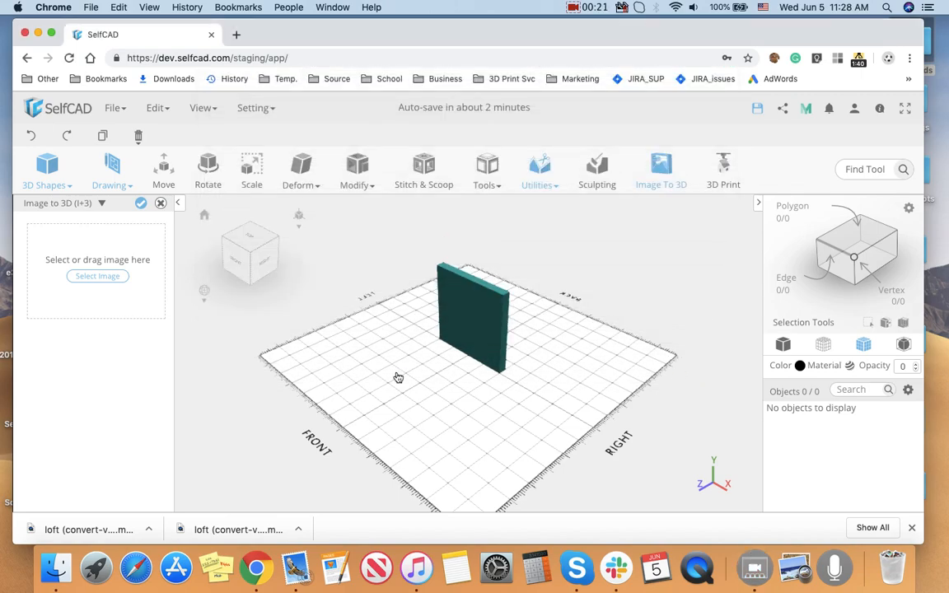
Step: Lower the conversion tolerance to 0.9 and accept the generated 3D basket model
click(97, 277)
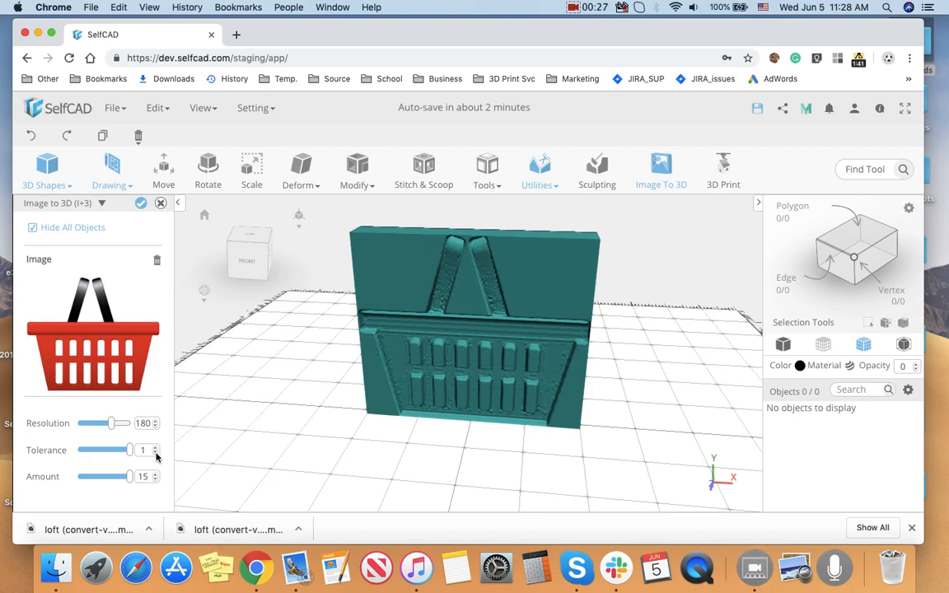
click(155, 453)
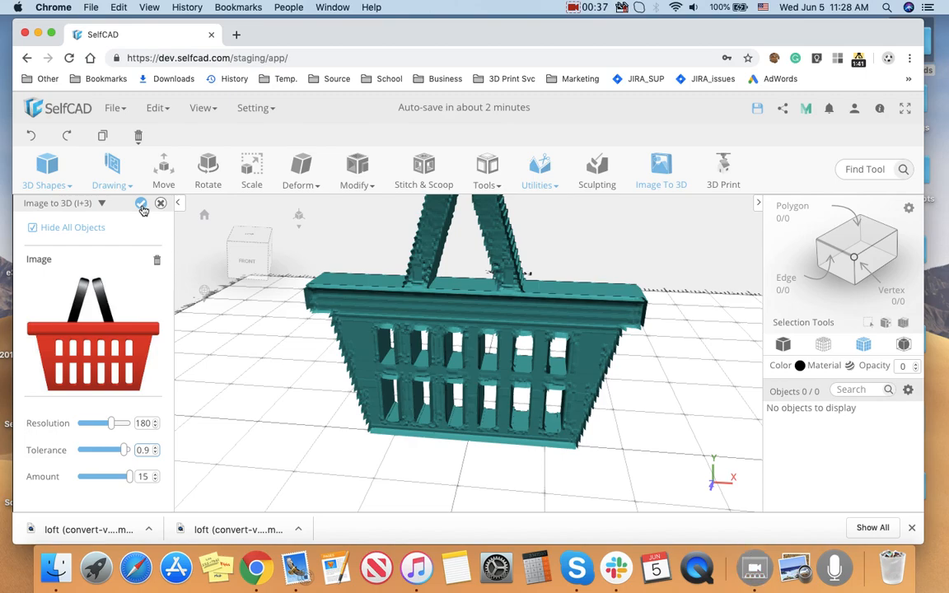
click(142, 205)
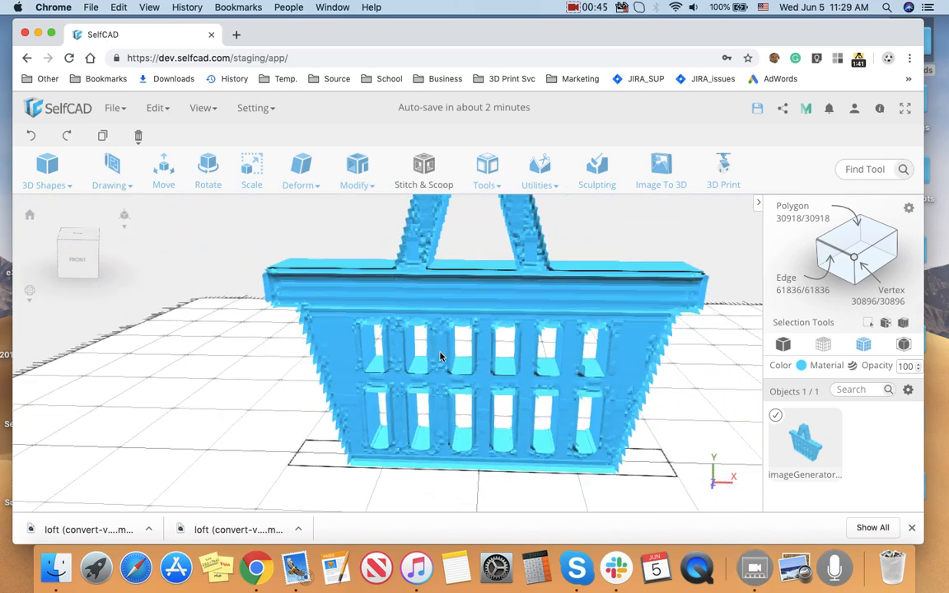
Step: Rotate the basket model so it lies flat on its back on the grid
drag(442, 356, 504, 369)
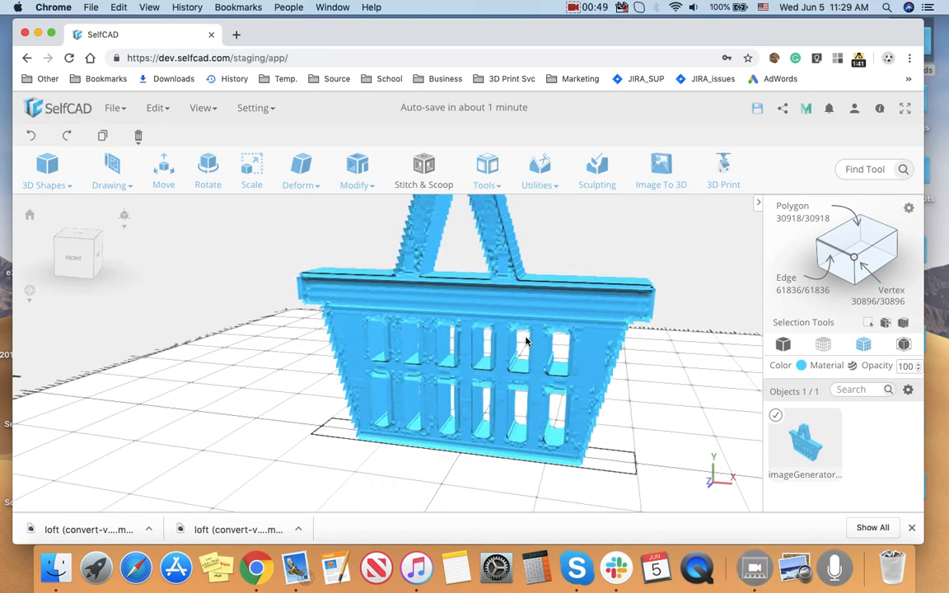
mouse_move(517, 349)
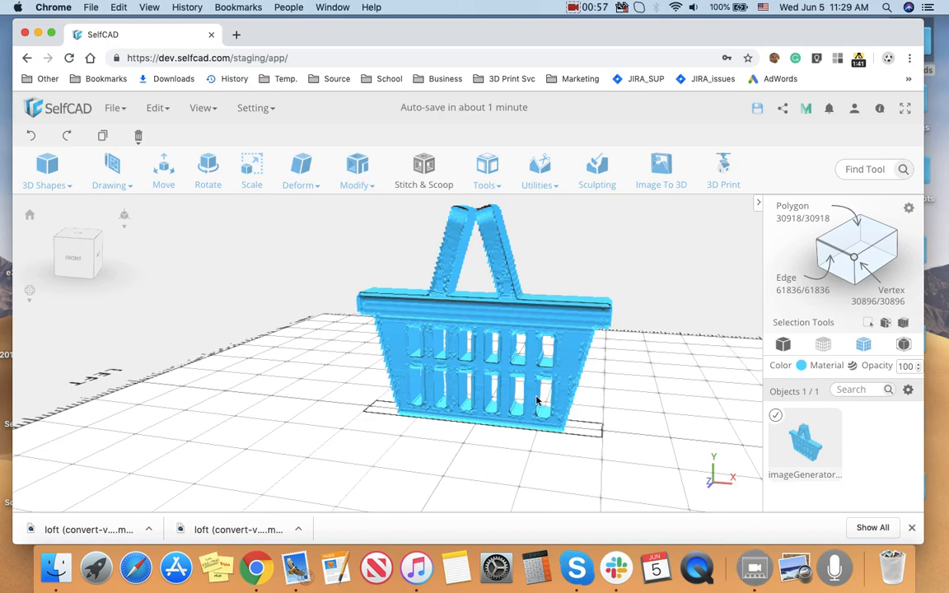
mouse_move(279, 304)
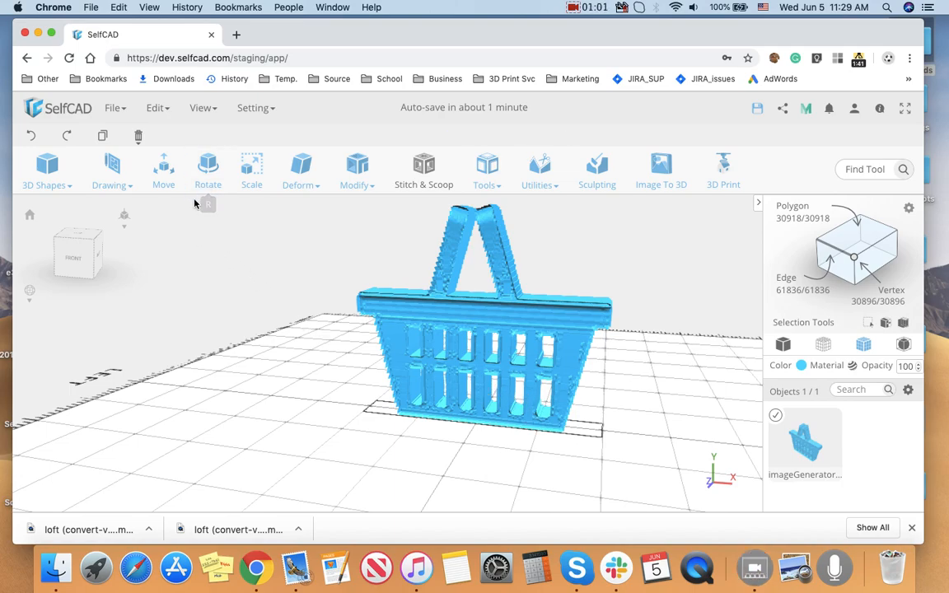
click(207, 164)
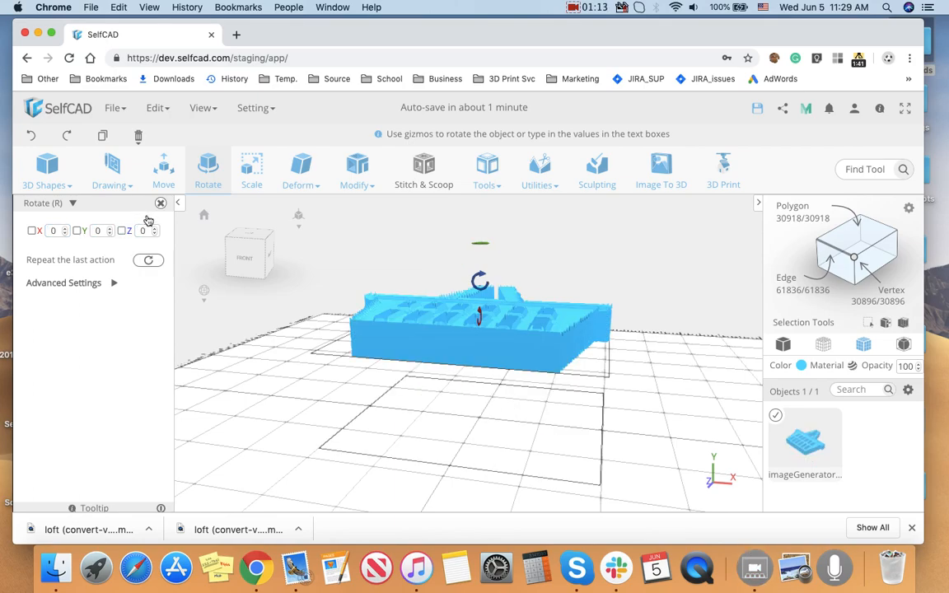
Step: Trace the basket outline and slot holes with 3D Sketch into a new extruded solid
click(112, 168)
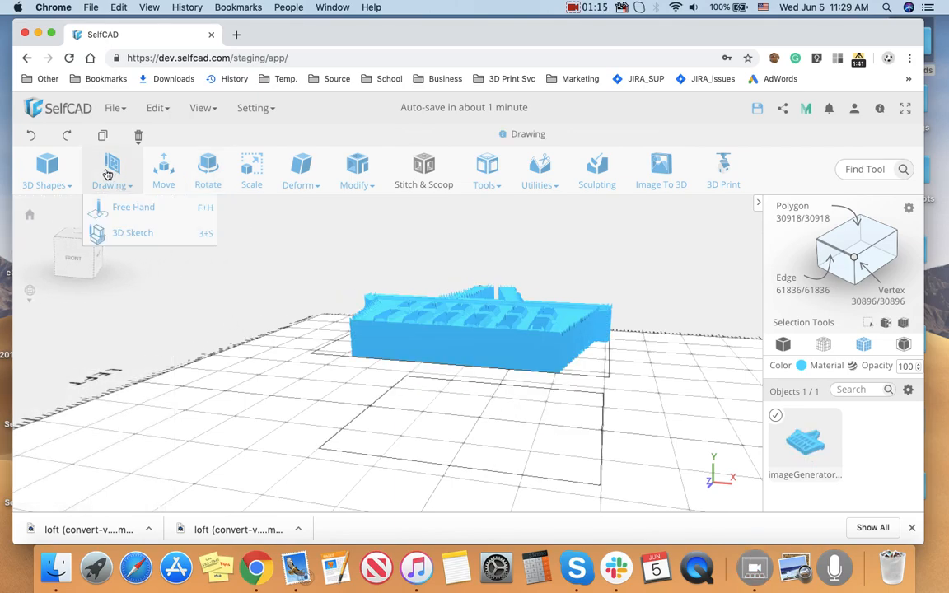
click(133, 208)
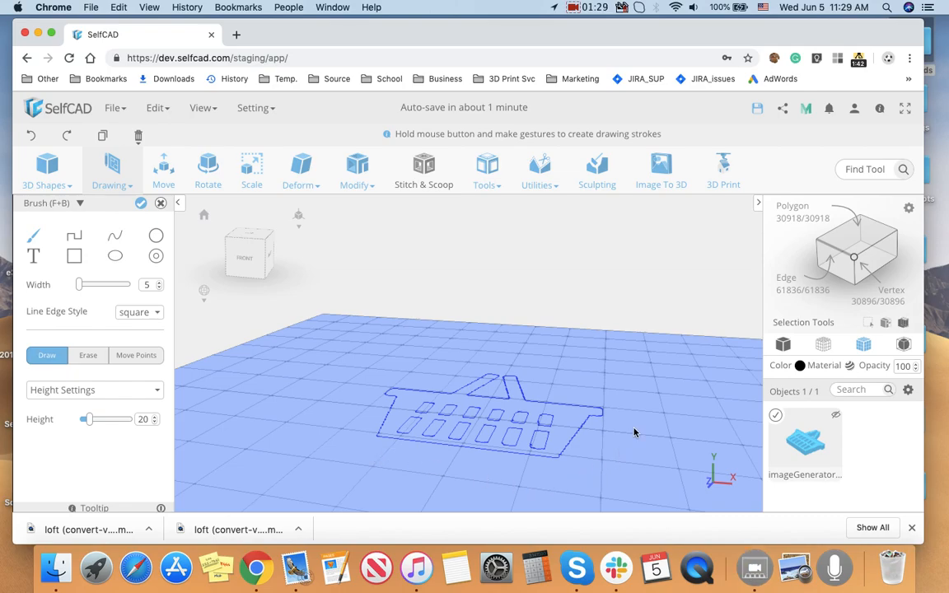
mouse_move(557, 431)
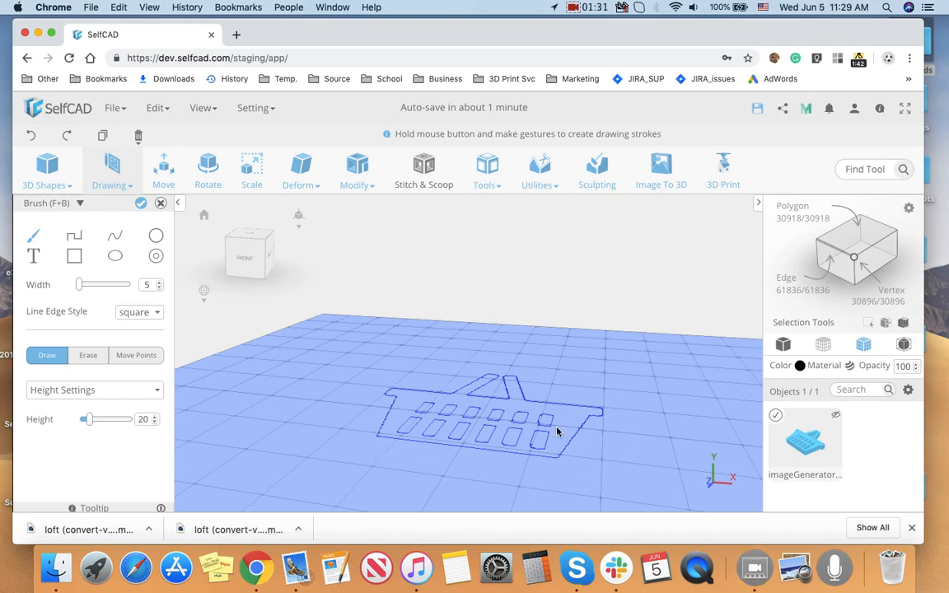
mouse_move(448, 412)
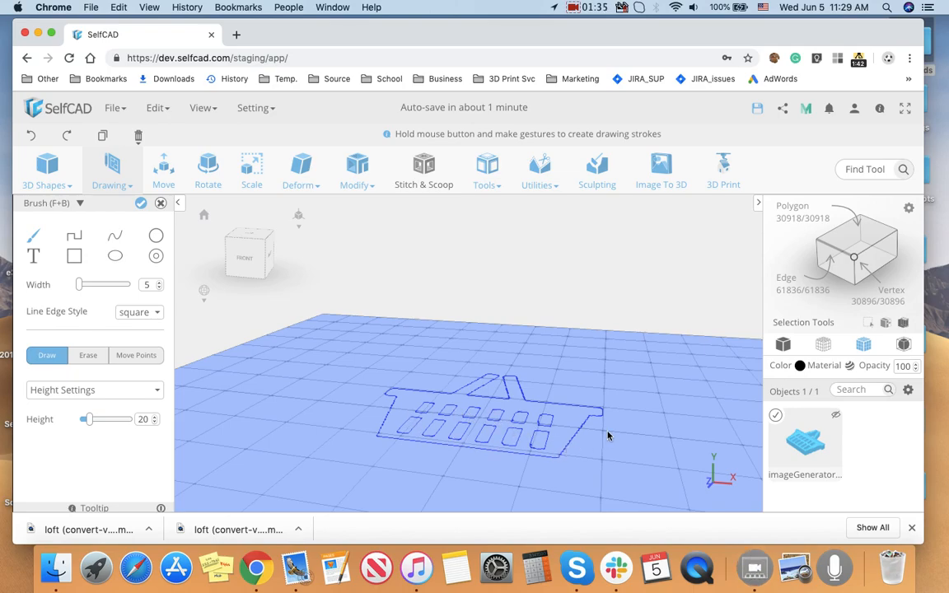
mouse_move(585, 439)
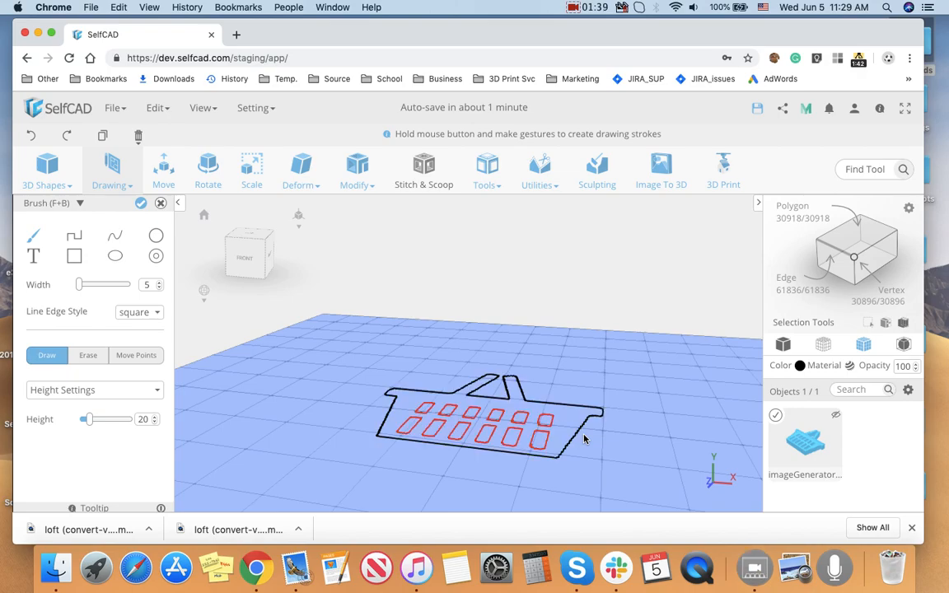
click(141, 205)
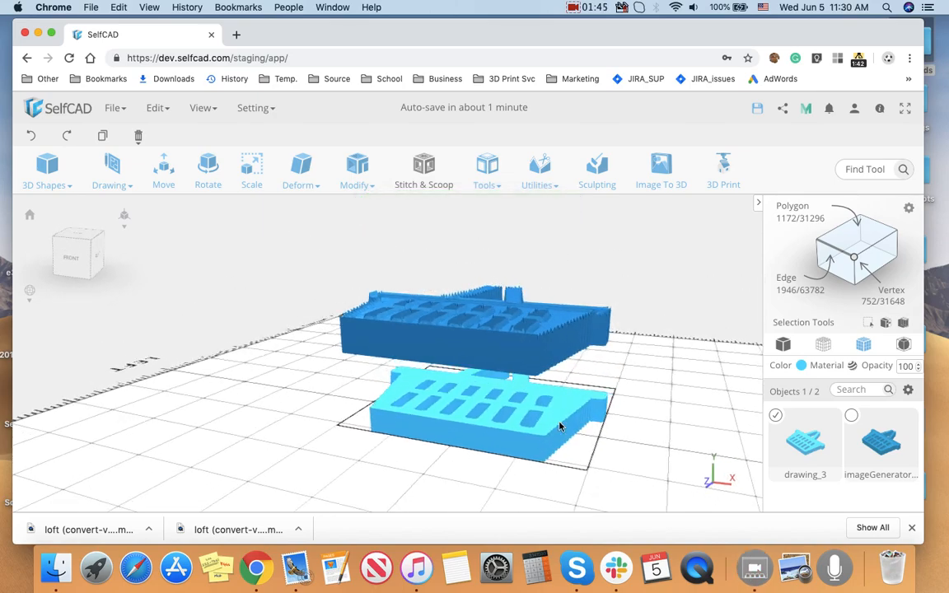
mouse_move(784, 231)
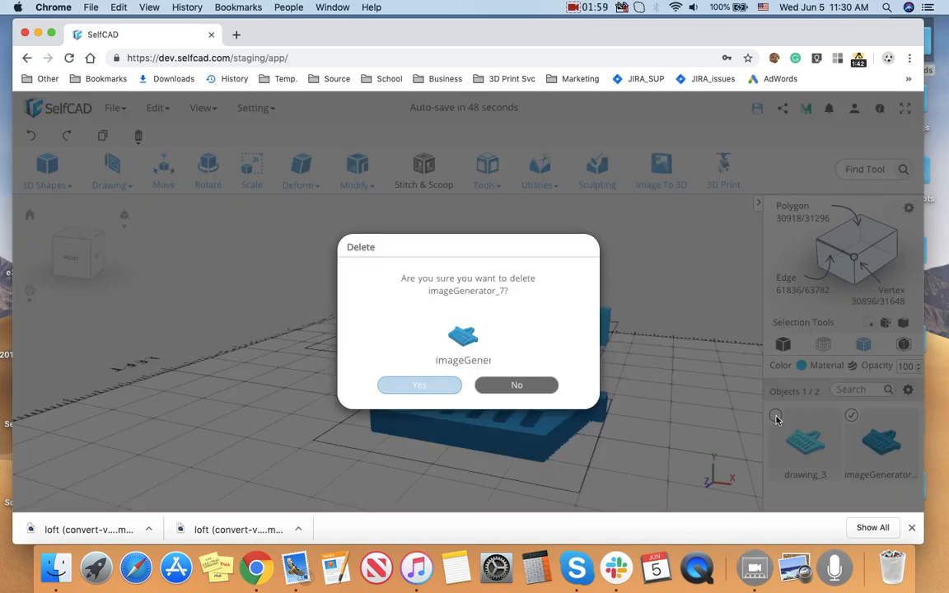
Step: Delete the original generated basket and move the traced drawing 90 units along X
click(419, 385)
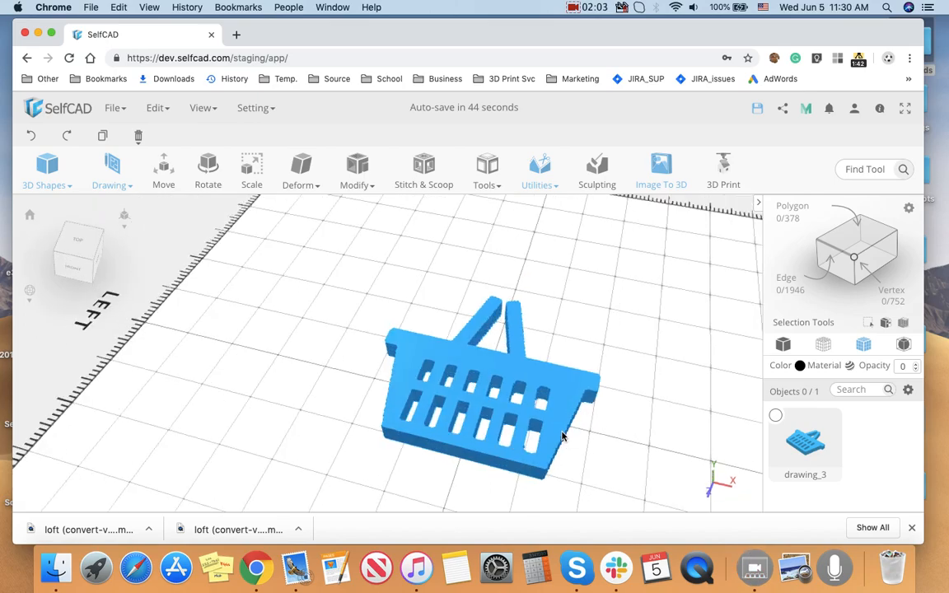
click(208, 165)
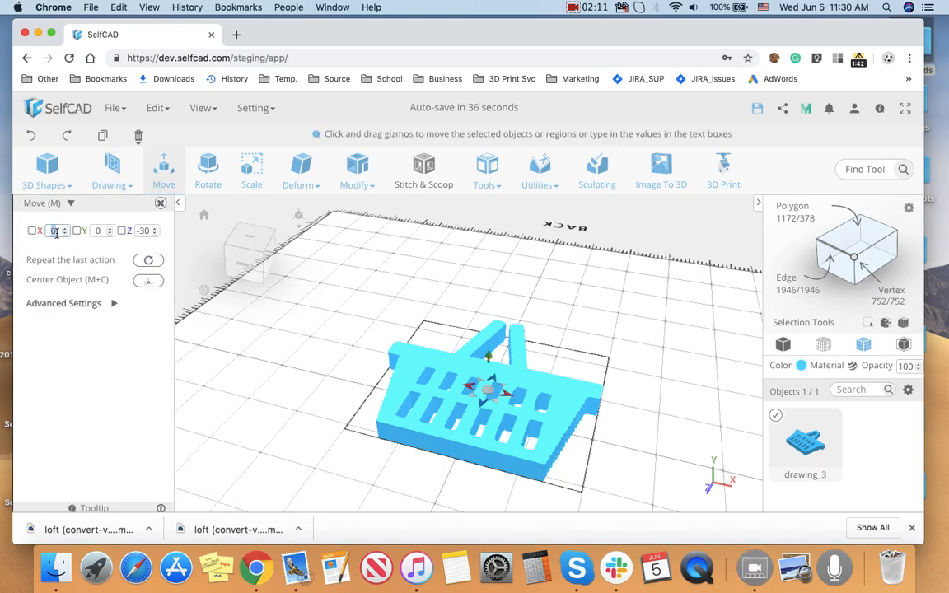
text(90)
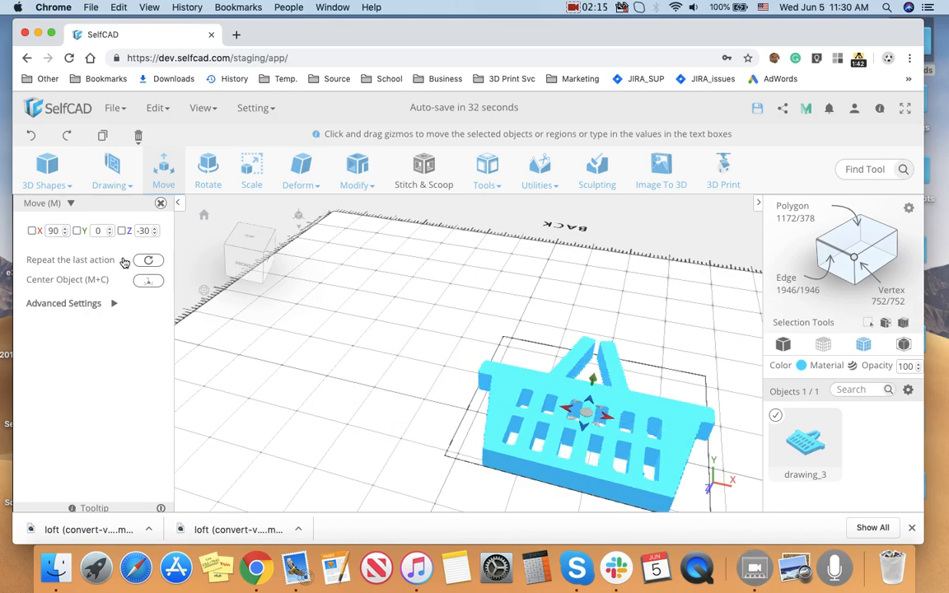
click(112, 170)
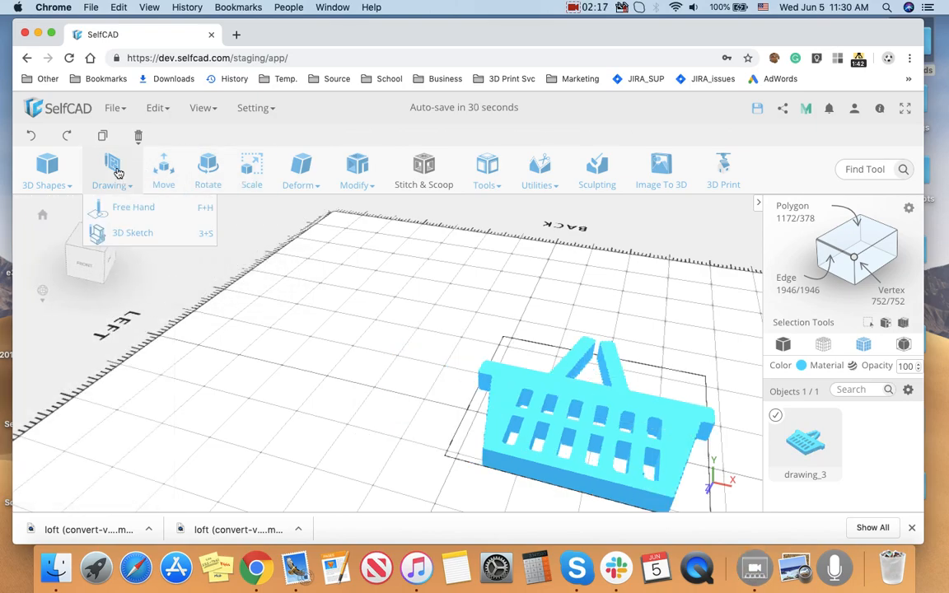
Step: Stand the traced basket upright and scale its depth into a thick solid basket
click(208, 168)
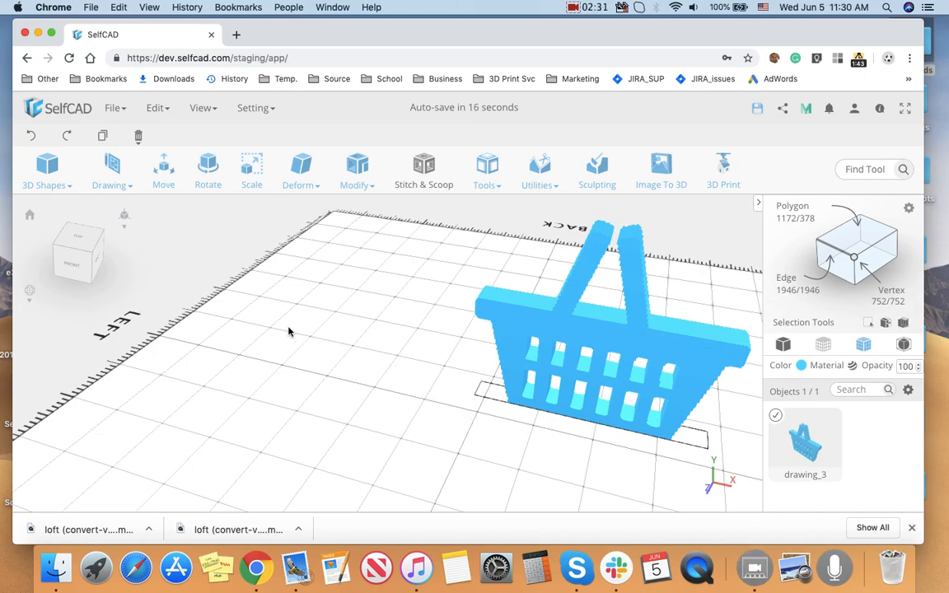
click(163, 164)
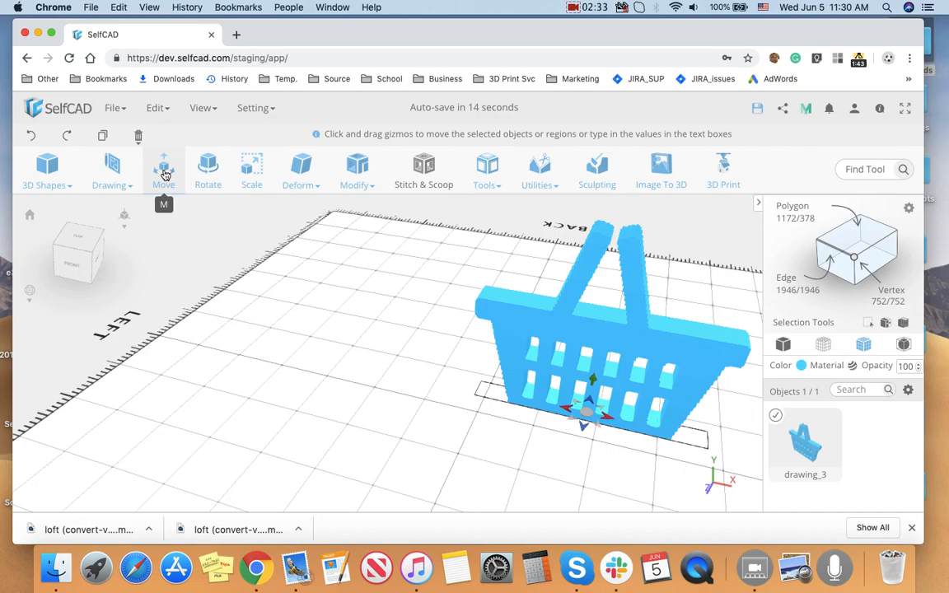
click(163, 168)
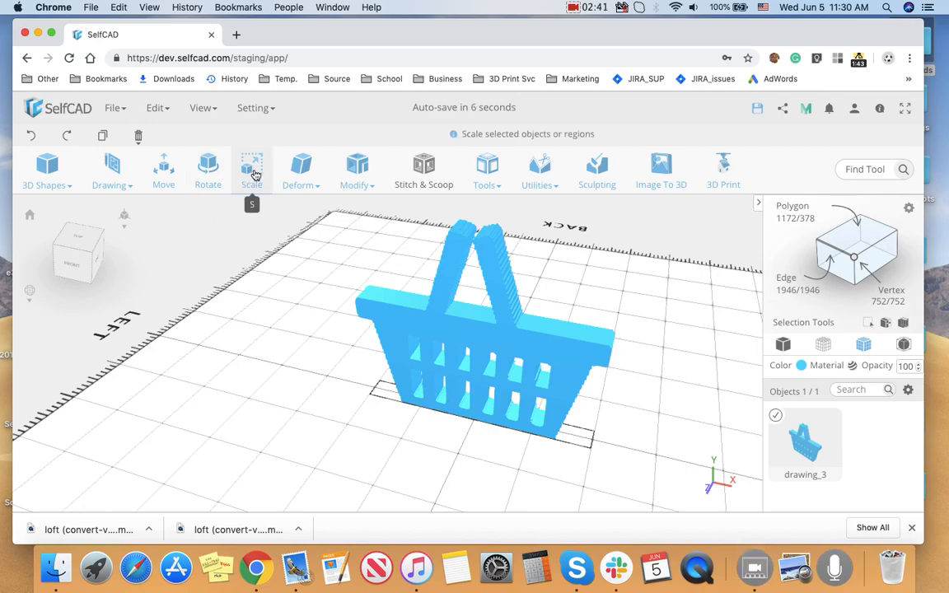
click(251, 168)
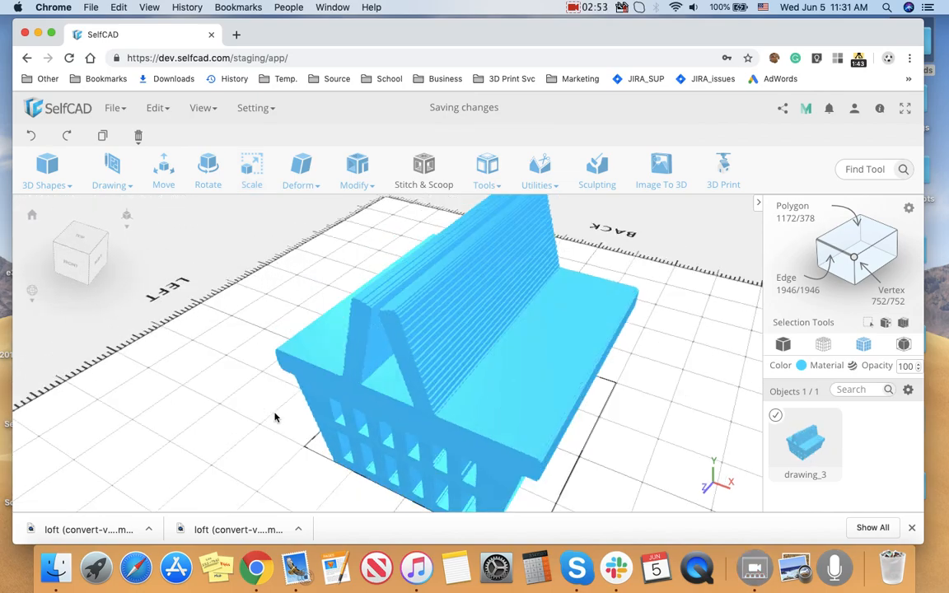
drag(277, 419, 196, 260)
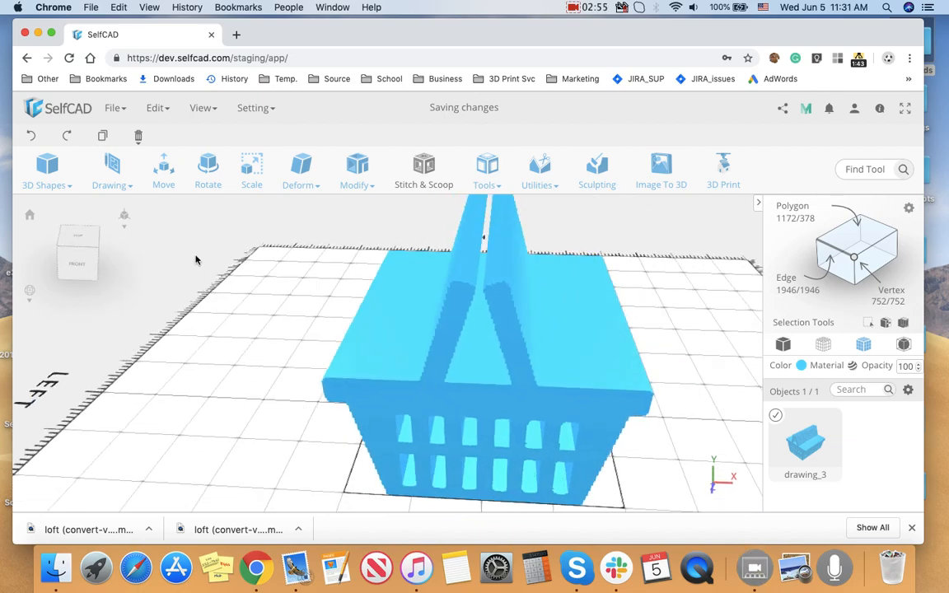
mouse_move(172, 211)
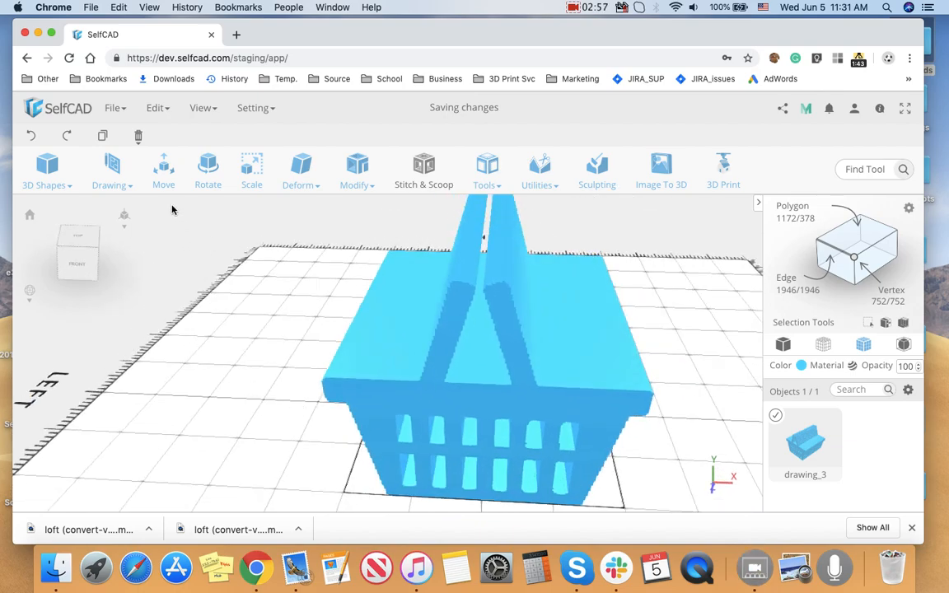
click(164, 168)
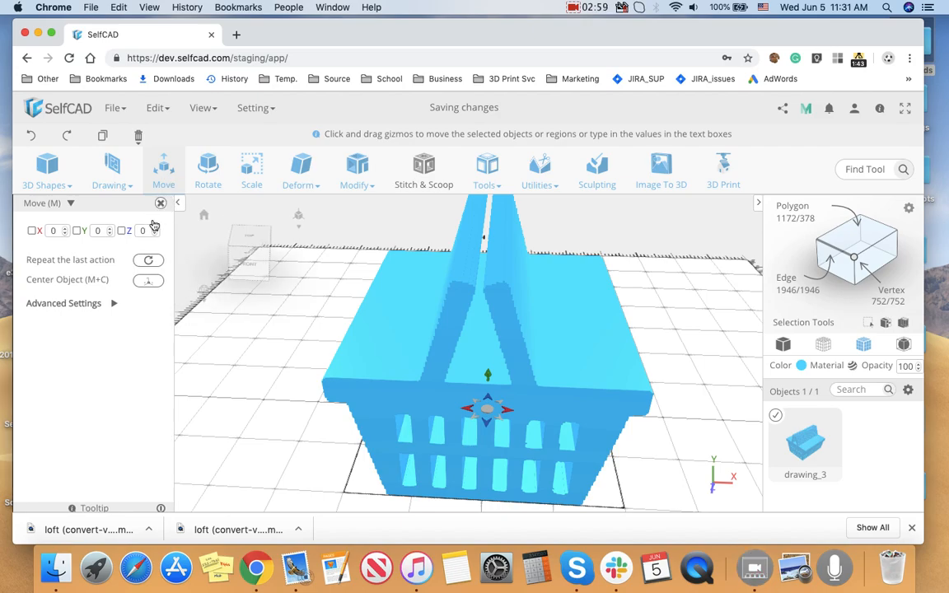
click(162, 205)
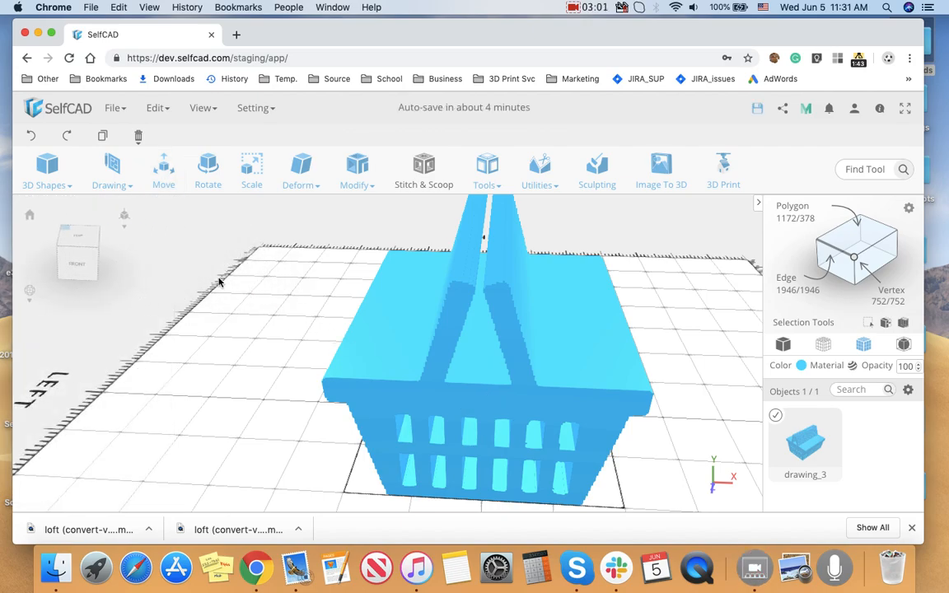
Step: Add a wireframe cube fitted inside the basket as the hollowing volume
click(46, 170)
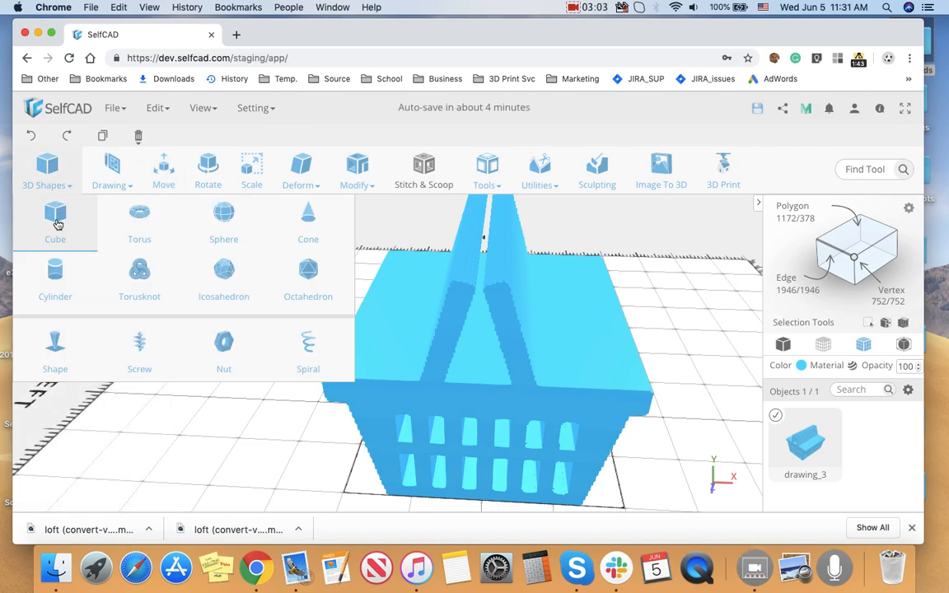
click(56, 217)
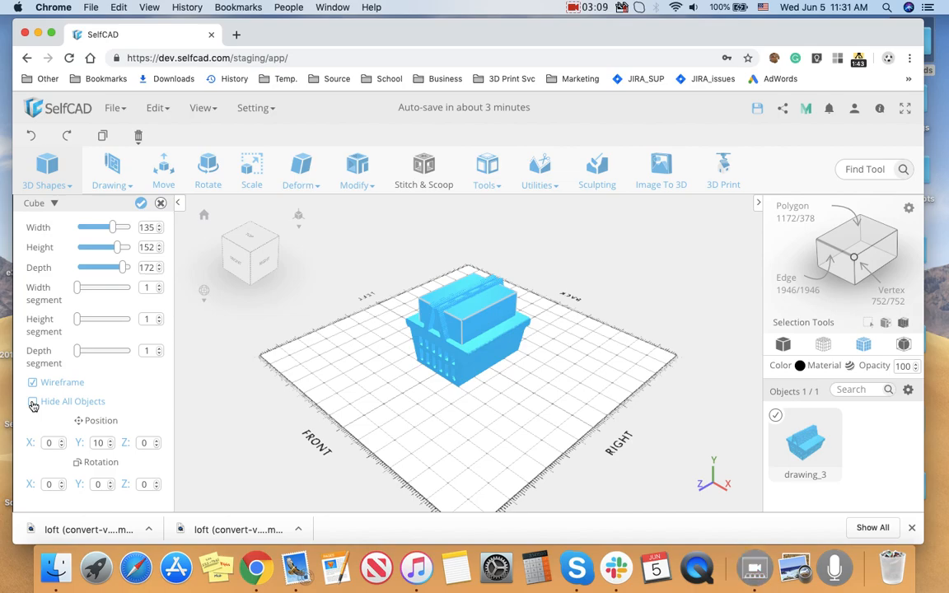
click(33, 402)
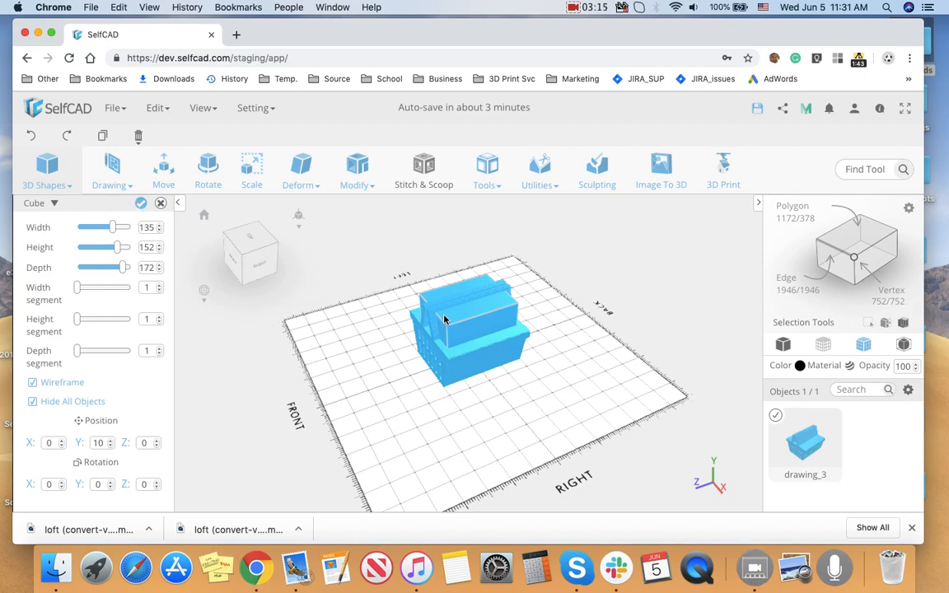
drag(445, 320, 514, 415)
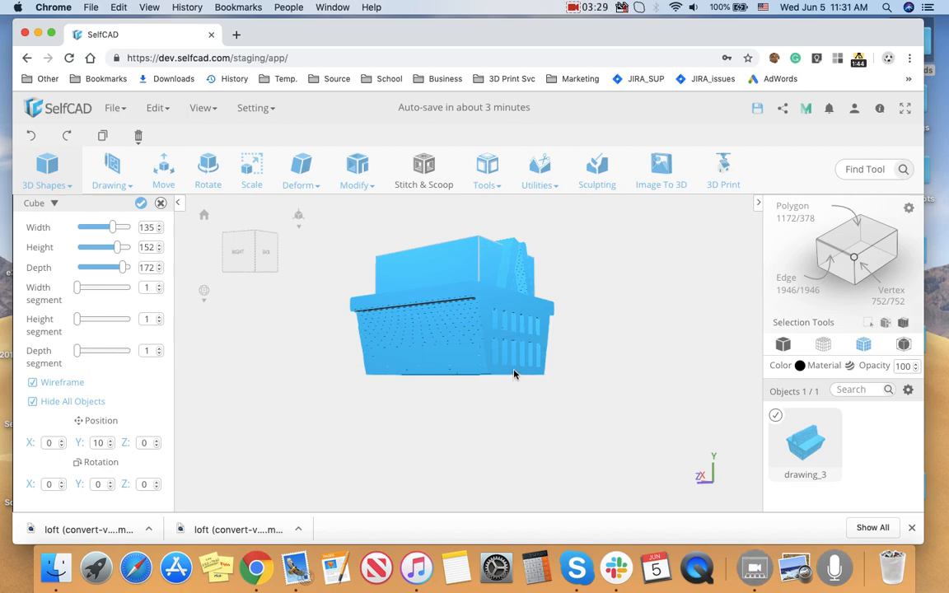
drag(514, 376, 491, 442)
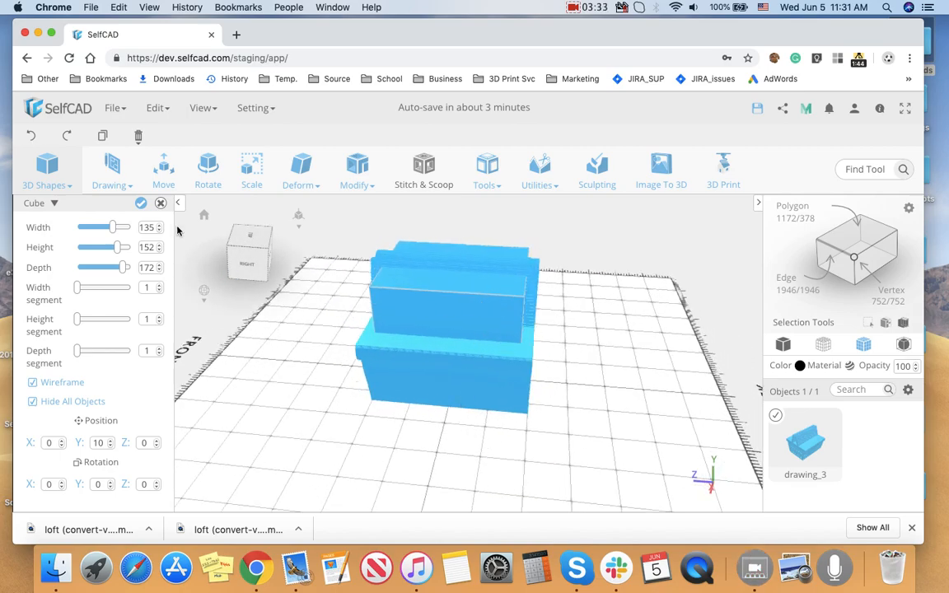
click(140, 205)
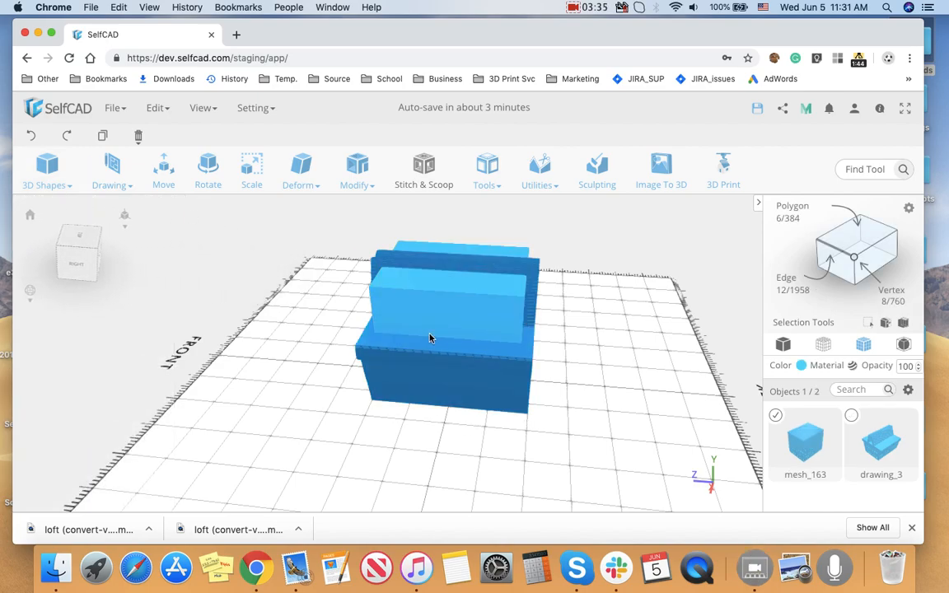
Step: Subtract the cube with Stitch & Scoop Difference to hollow the basket, then clear the scene
click(851, 415)
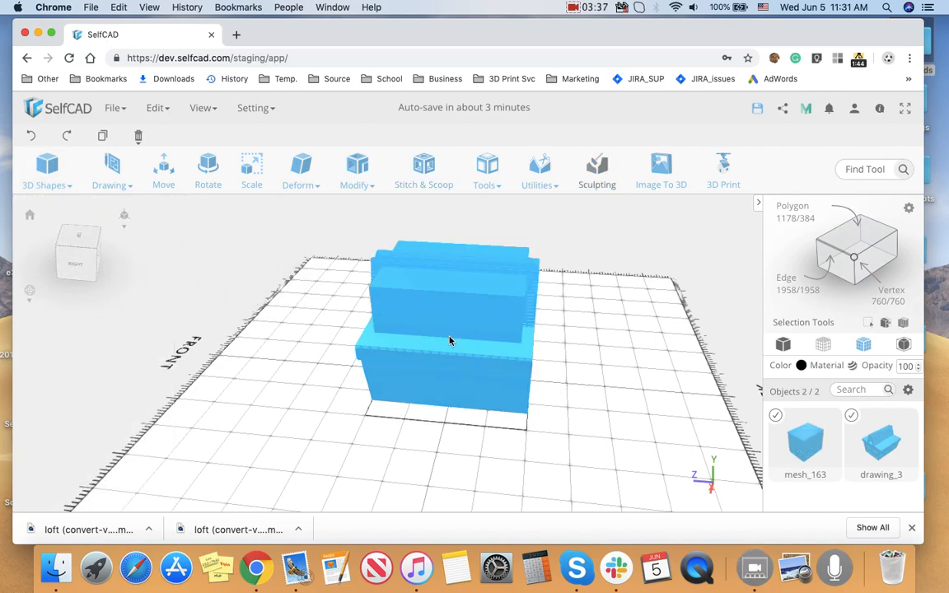
click(424, 170)
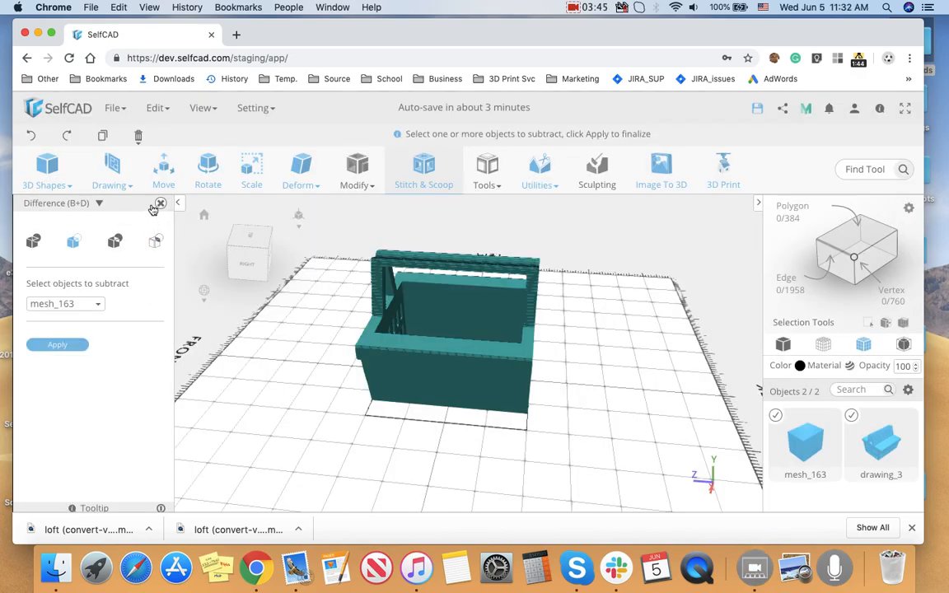
click(56, 345)
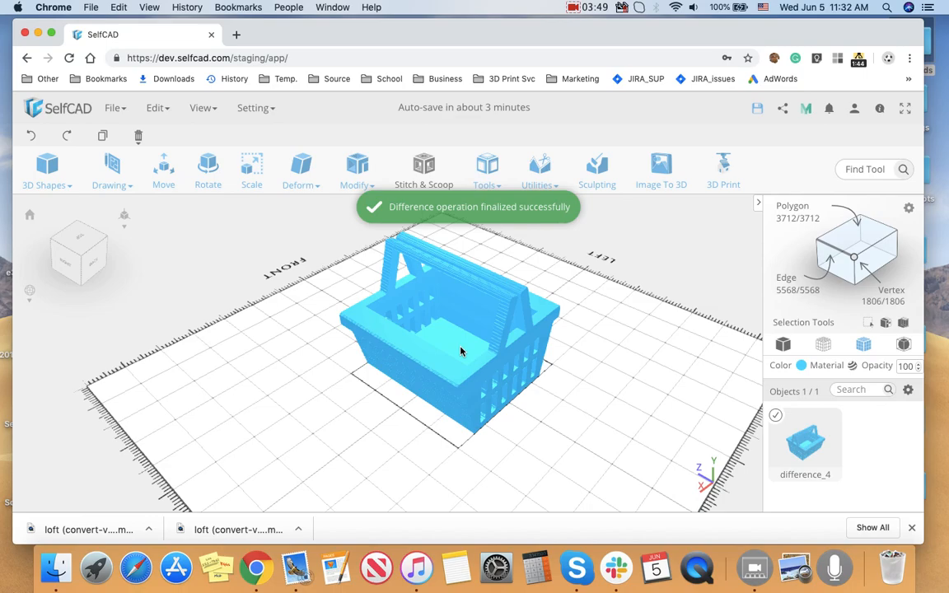
drag(461, 353, 613, 371)
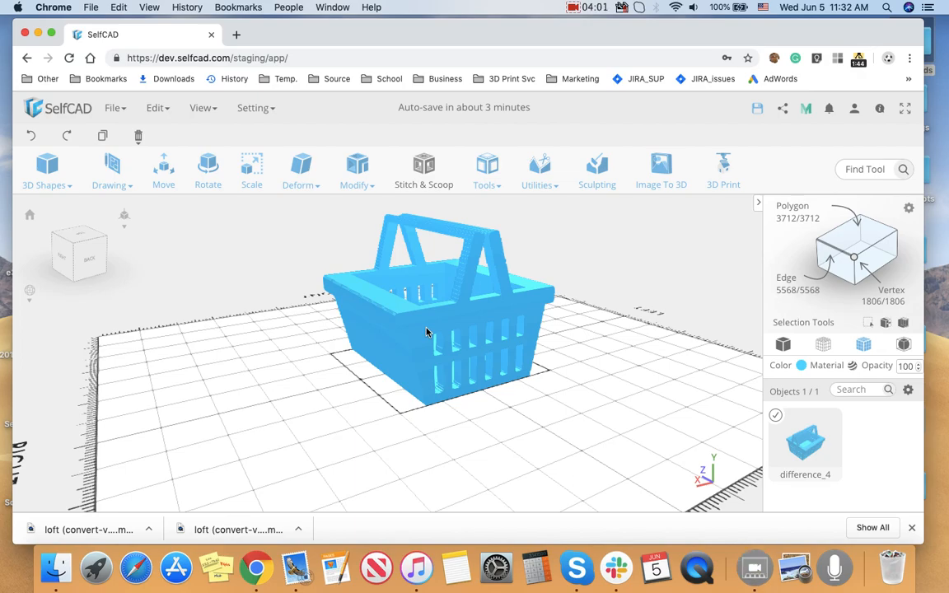
click(138, 135)
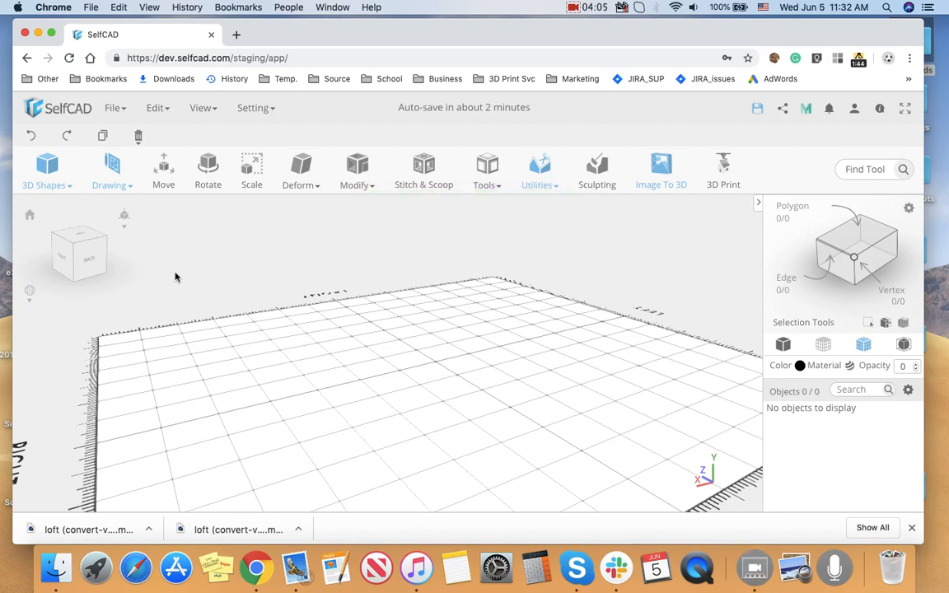
mouse_move(79, 239)
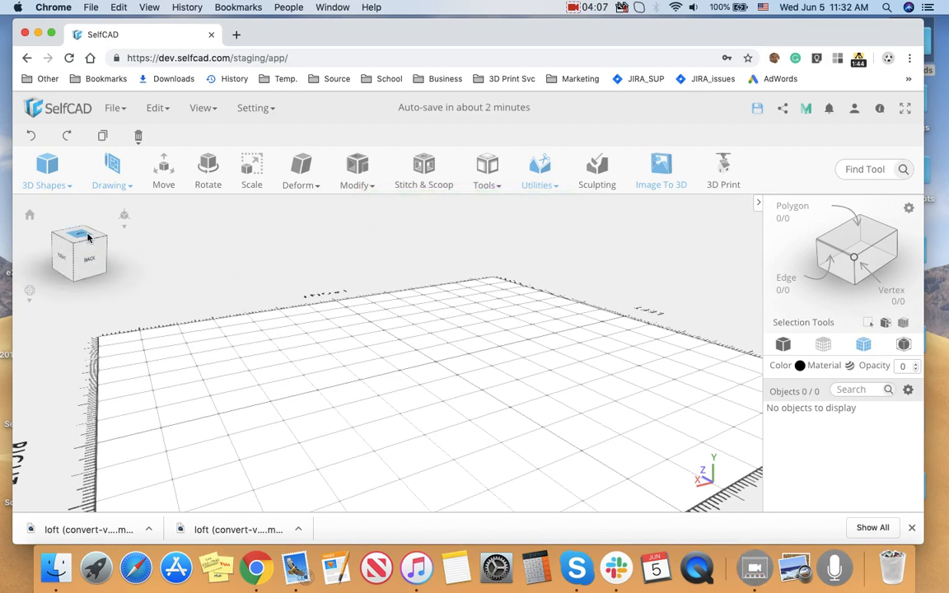
mouse_move(661, 170)
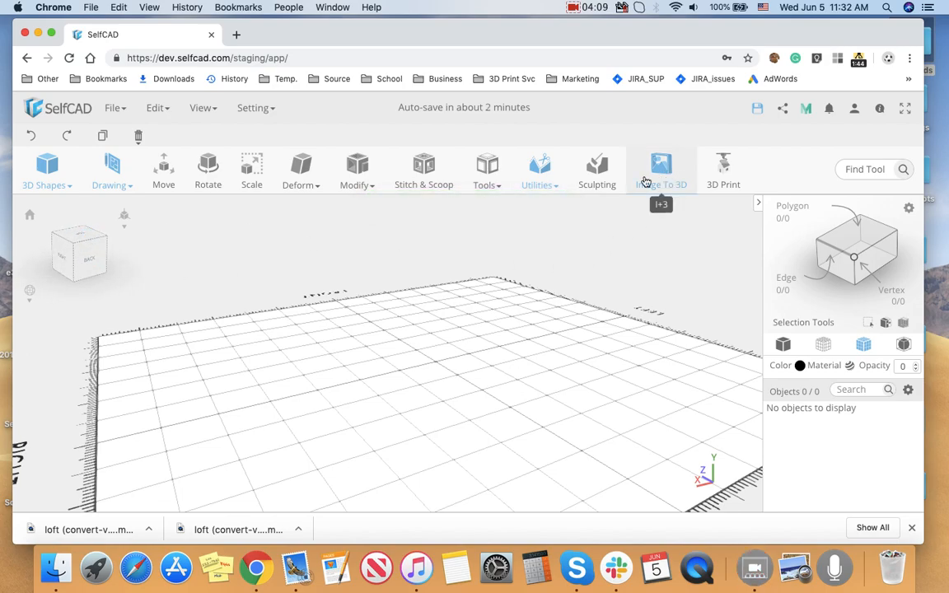
Step: Load Door.png into the Image To 3D generator on the empty scene
click(661, 169)
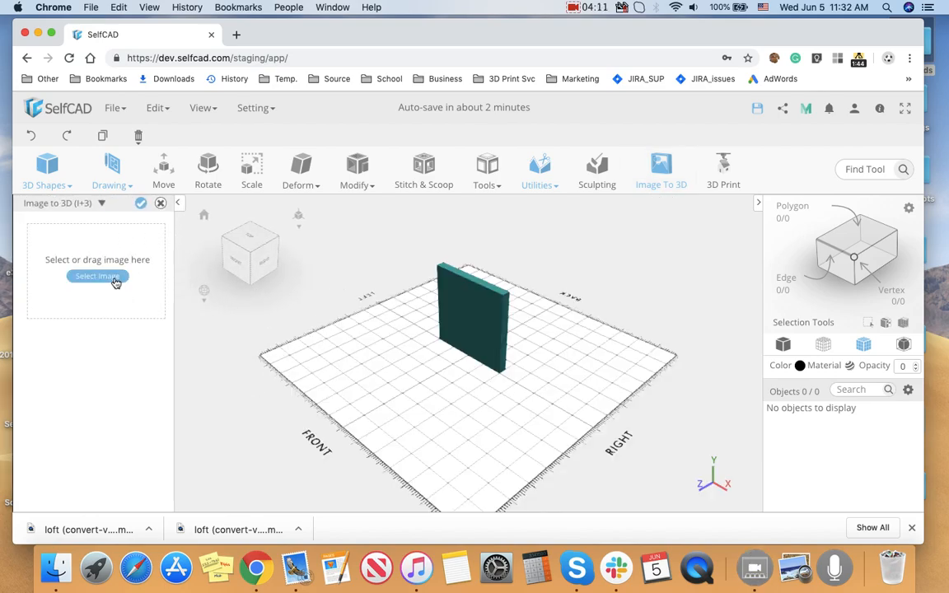
click(97, 277)
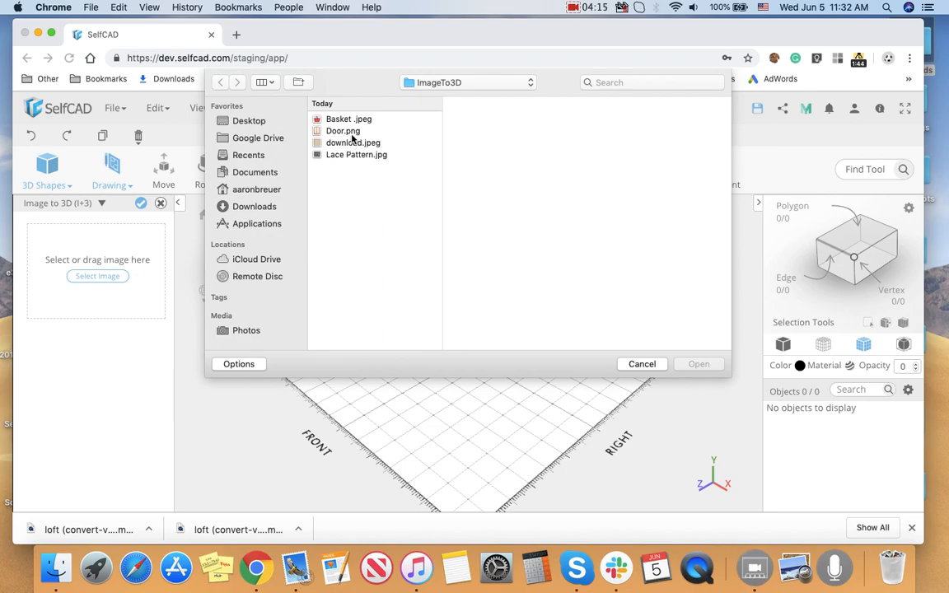
click(343, 132)
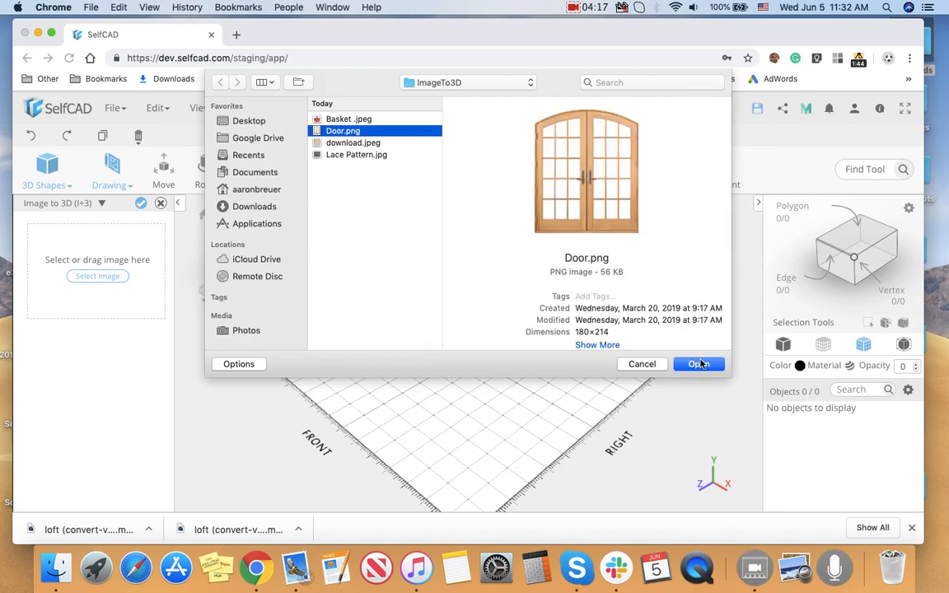
click(699, 364)
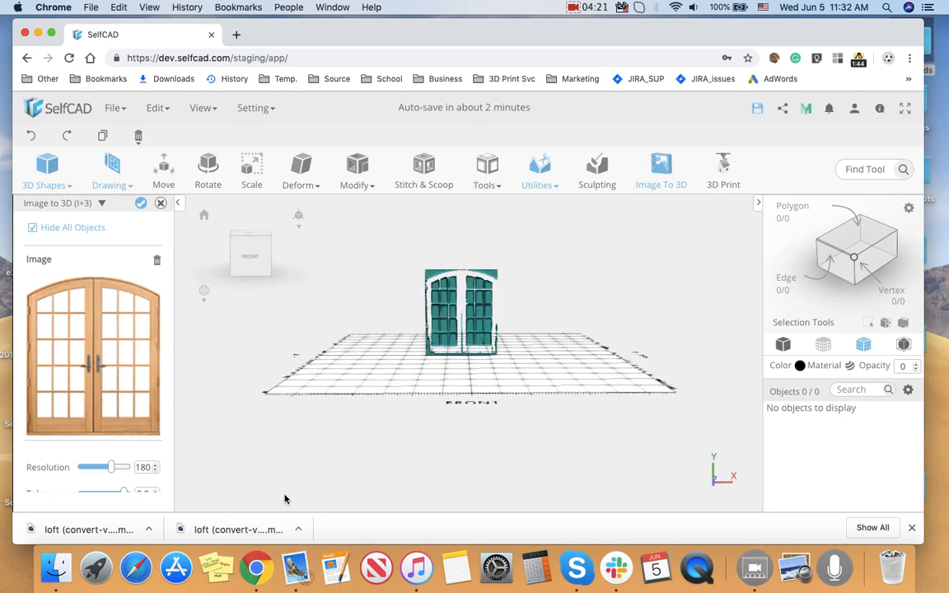
Step: Adjust the tolerance, generate the 3D double-door model and select its mesh
scroll(down, 3)
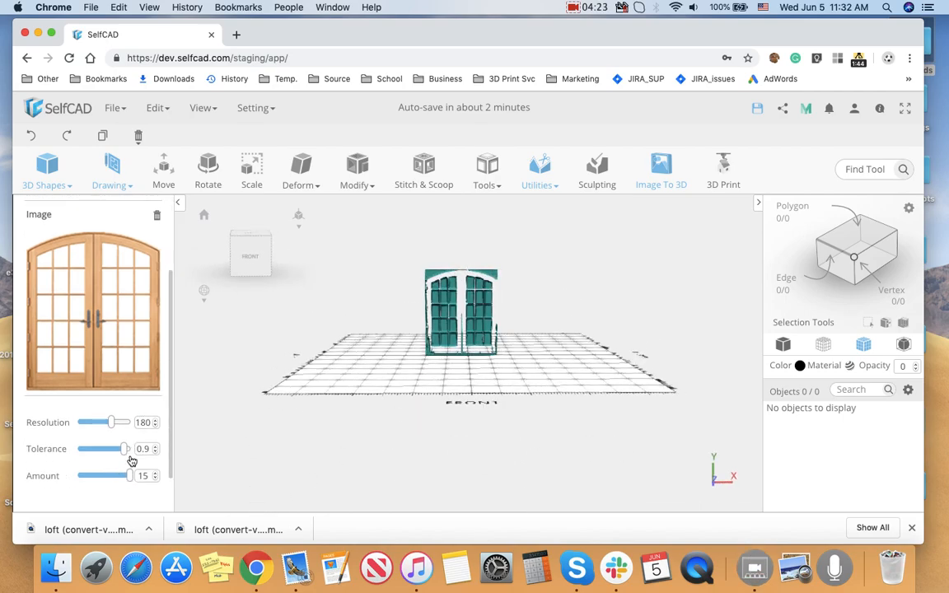
drag(122, 448, 129, 449)
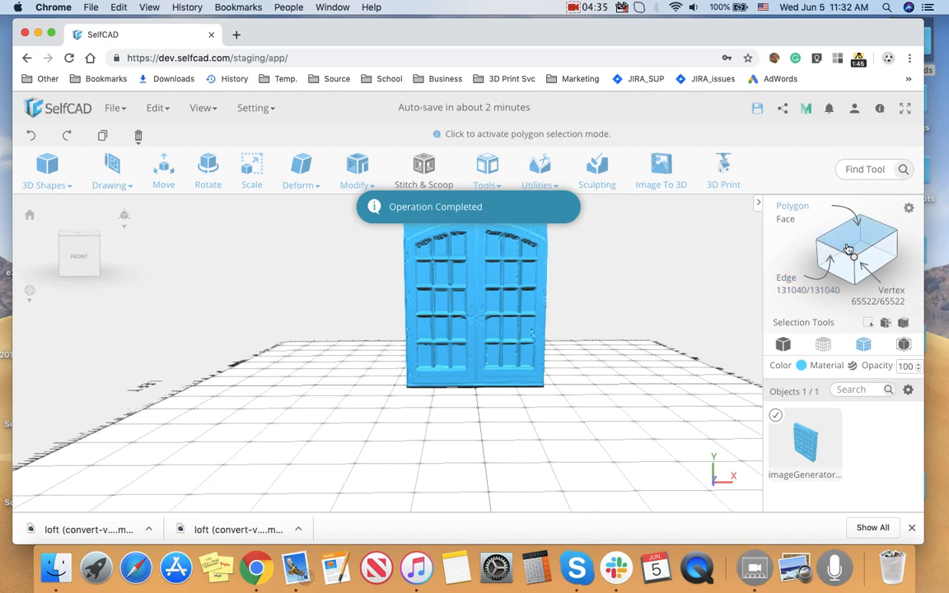
click(514, 247)
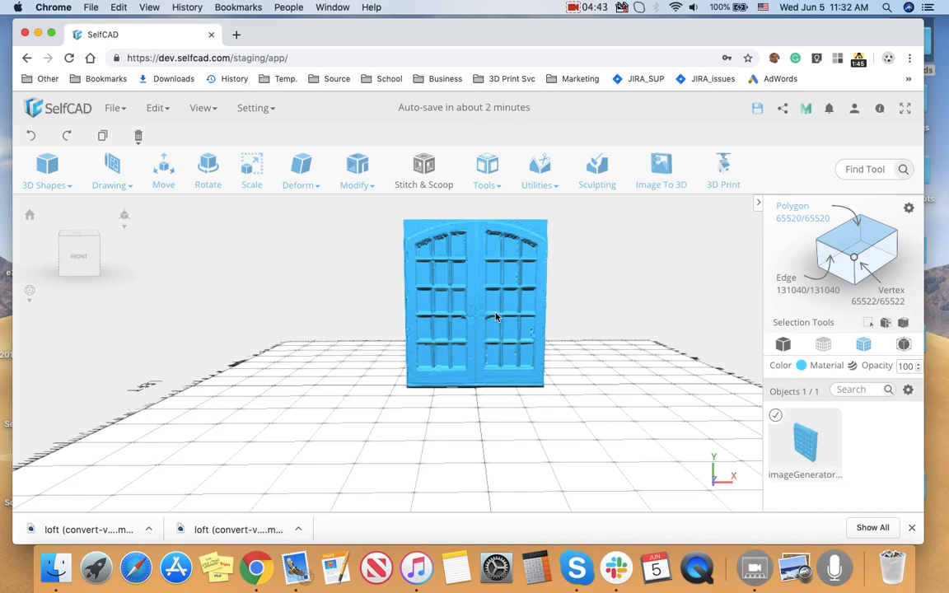
scroll(up, 3)
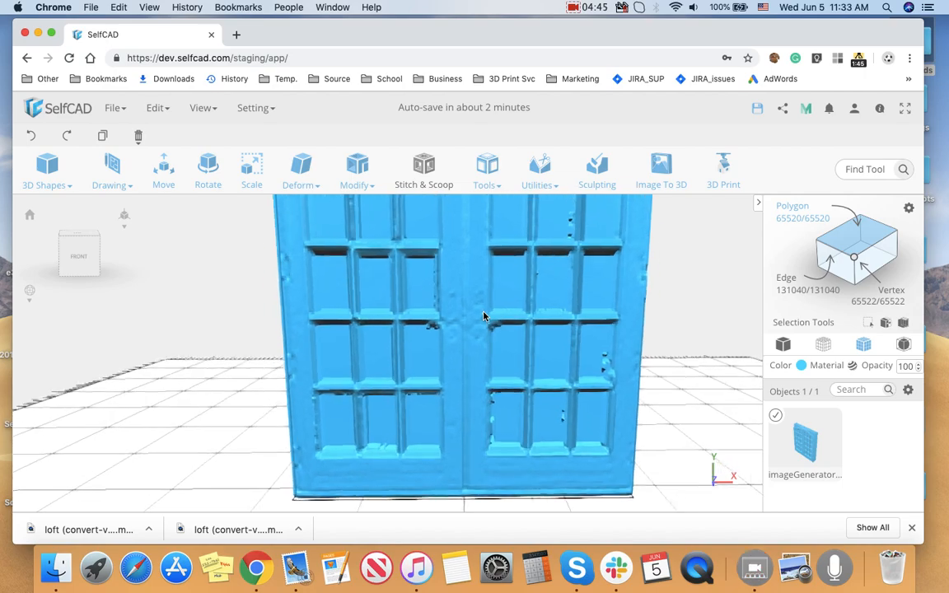
drag(484, 316, 603, 372)
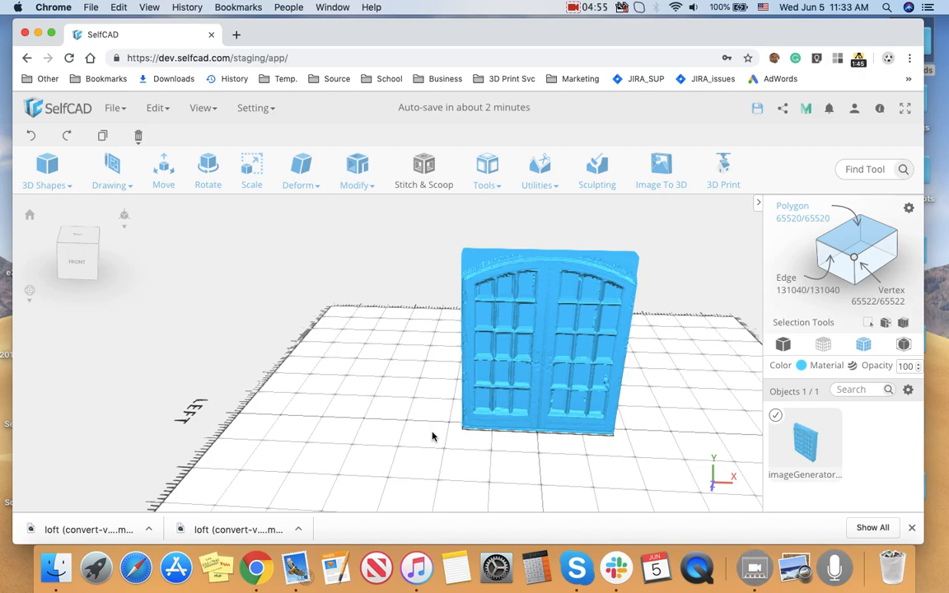
mouse_move(370, 284)
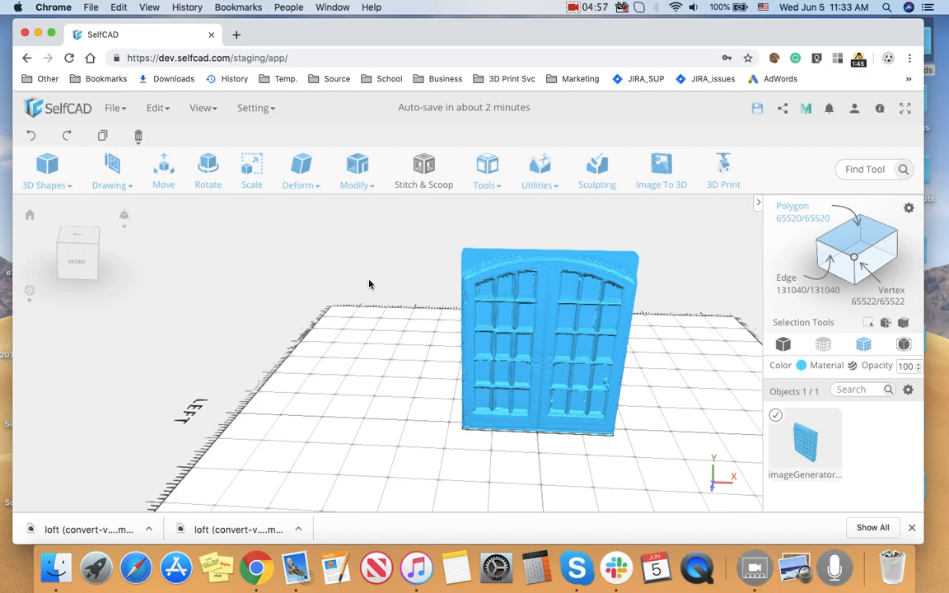
mouse_move(742, 244)
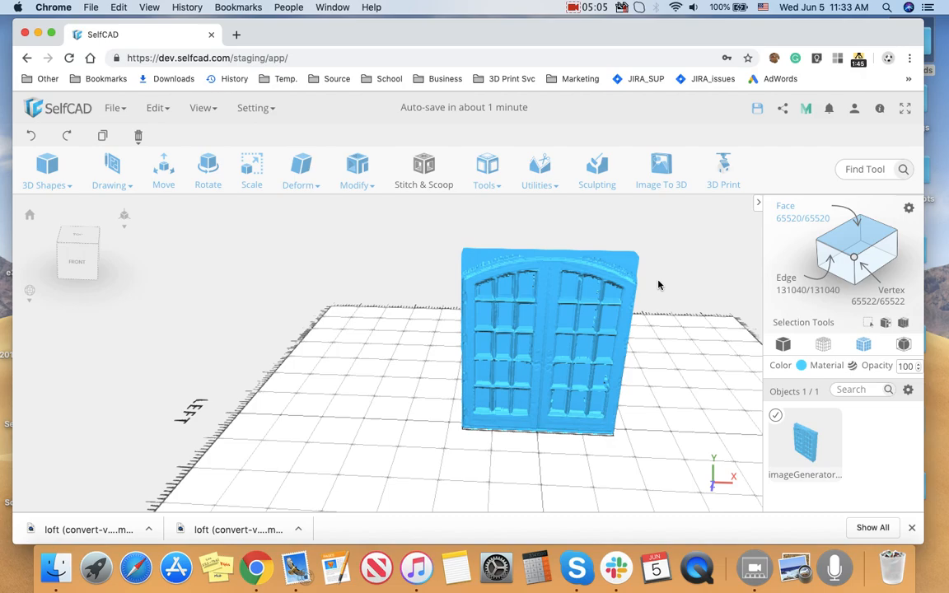
drag(659, 283, 568, 290)
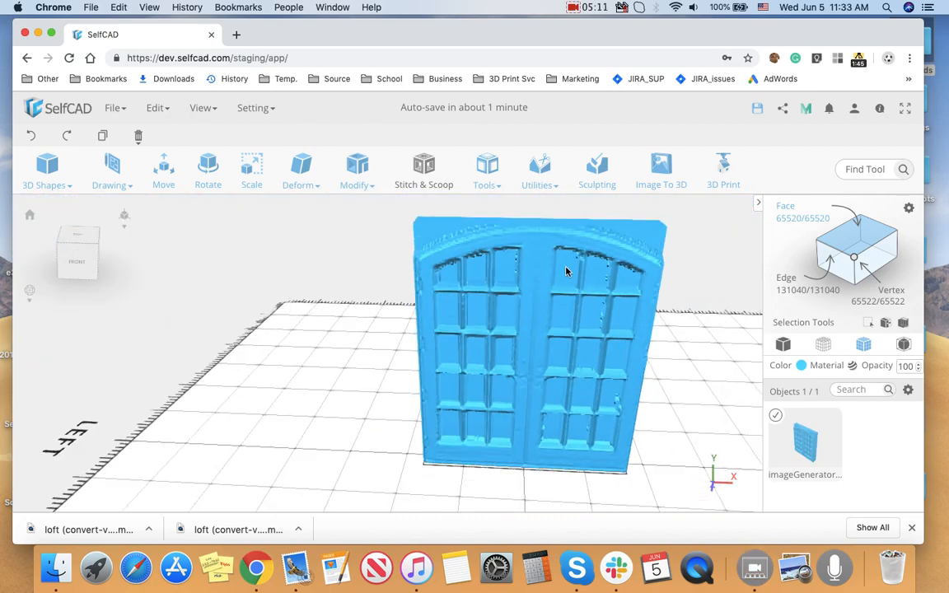
click(567, 270)
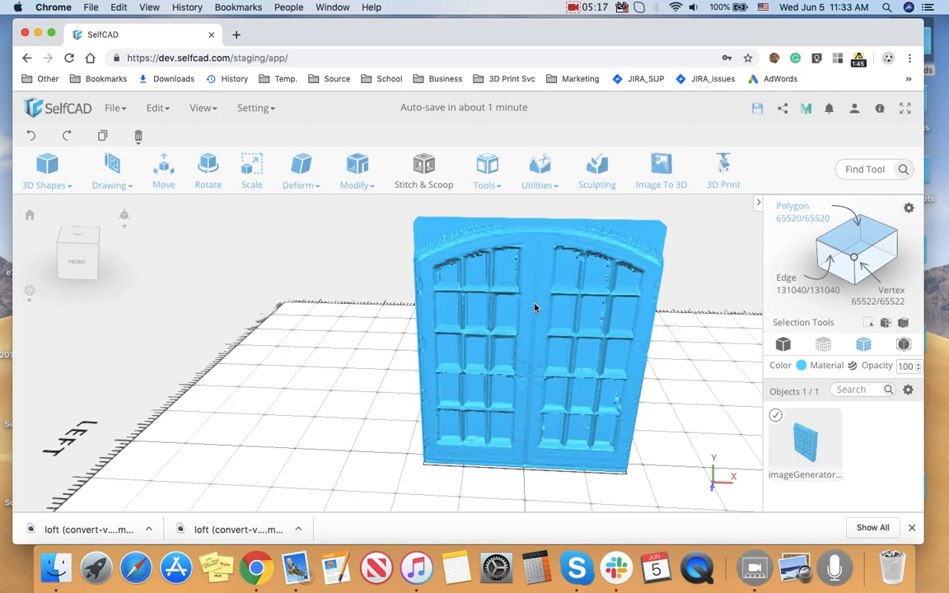
mouse_move(909, 207)
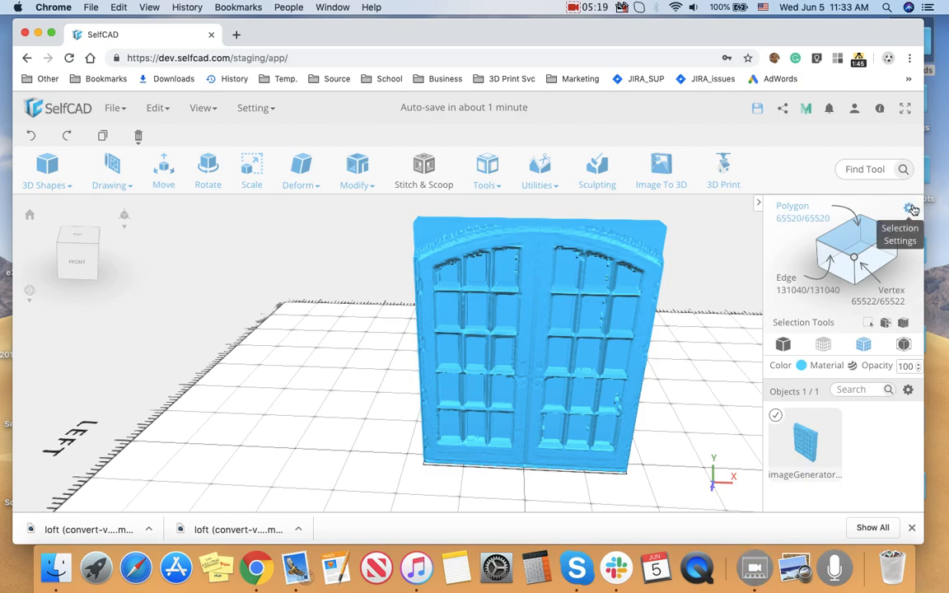
click(910, 208)
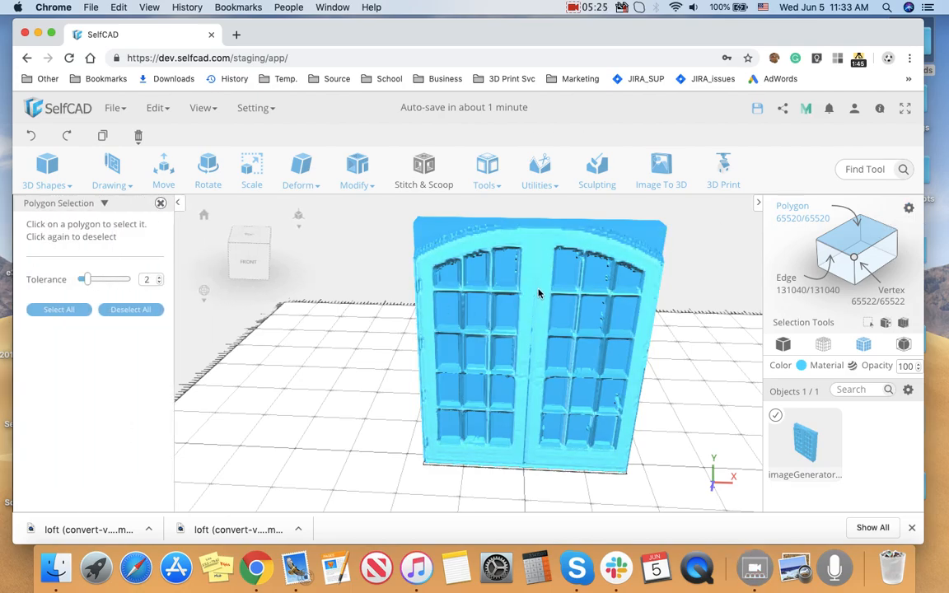
drag(86, 280, 76, 281)
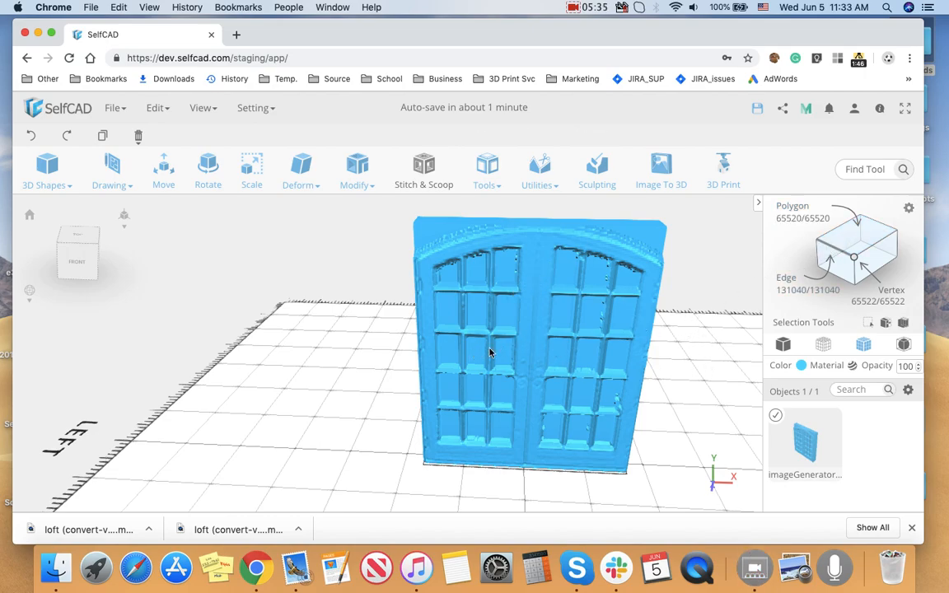
mouse_move(306, 241)
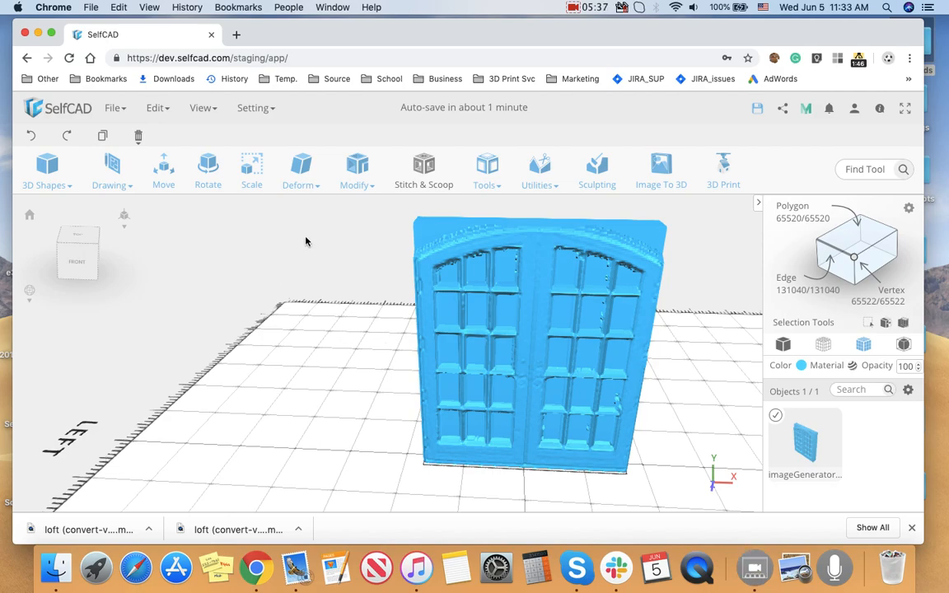
Step: Apply a Flatten deformation pressing the door model into a flat slab
click(300, 170)
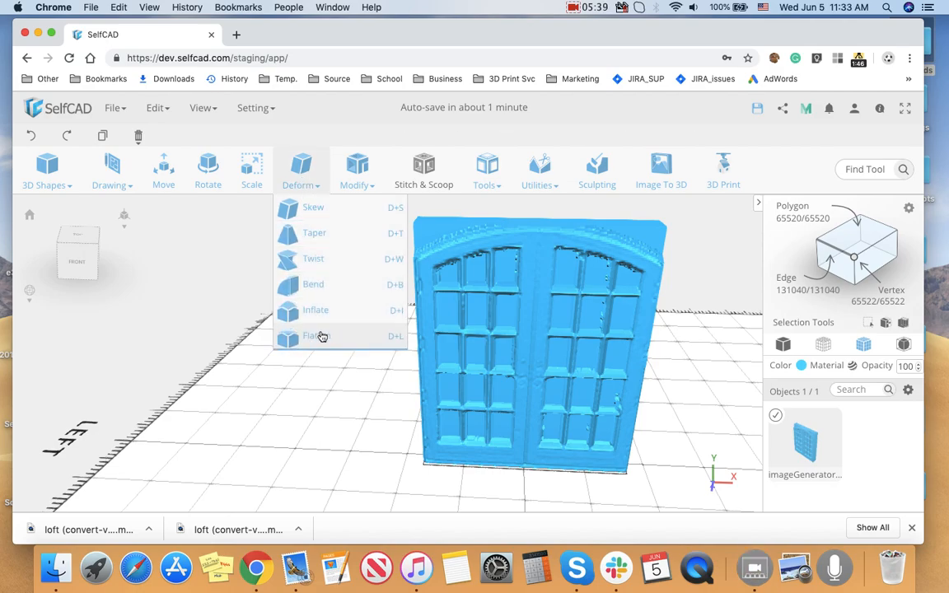
click(314, 336)
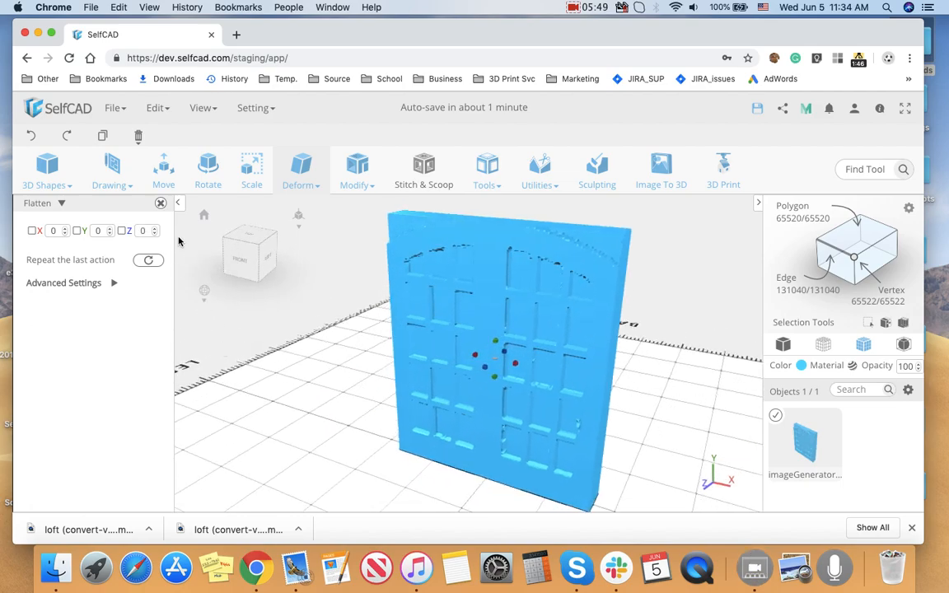
click(161, 203)
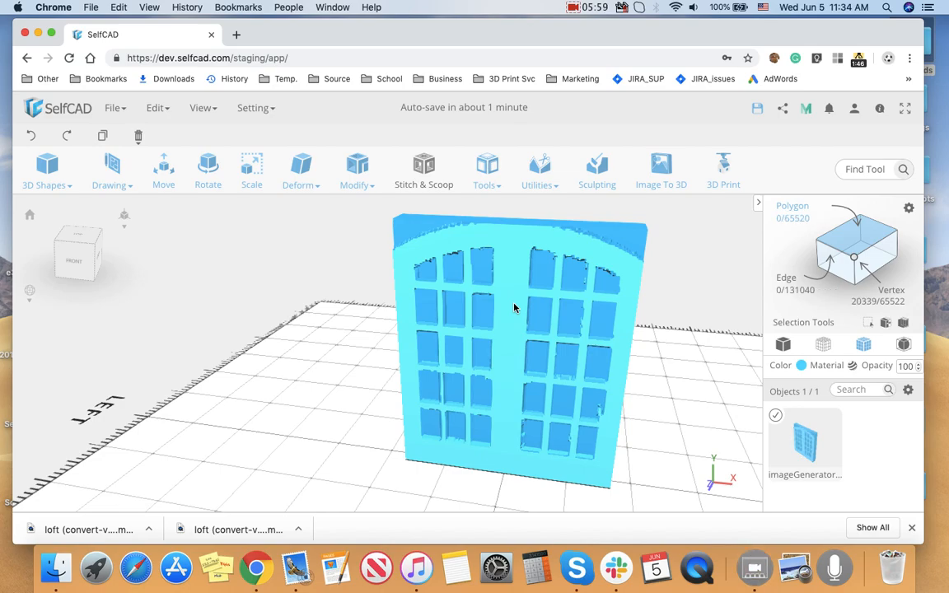
mouse_move(104, 136)
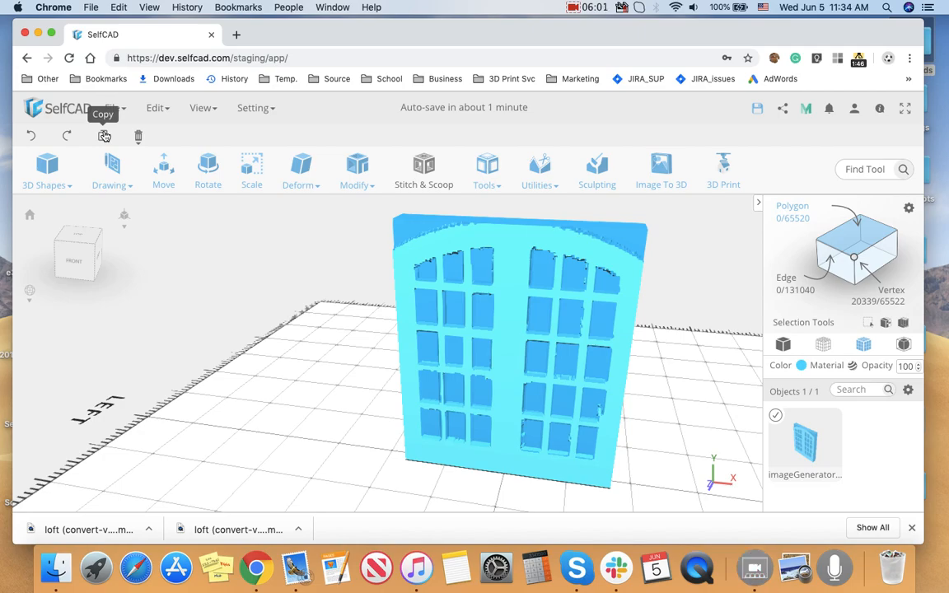
Step: Copy the selected frame vertices into a new object, leaving the window panes as open holes
click(103, 135)
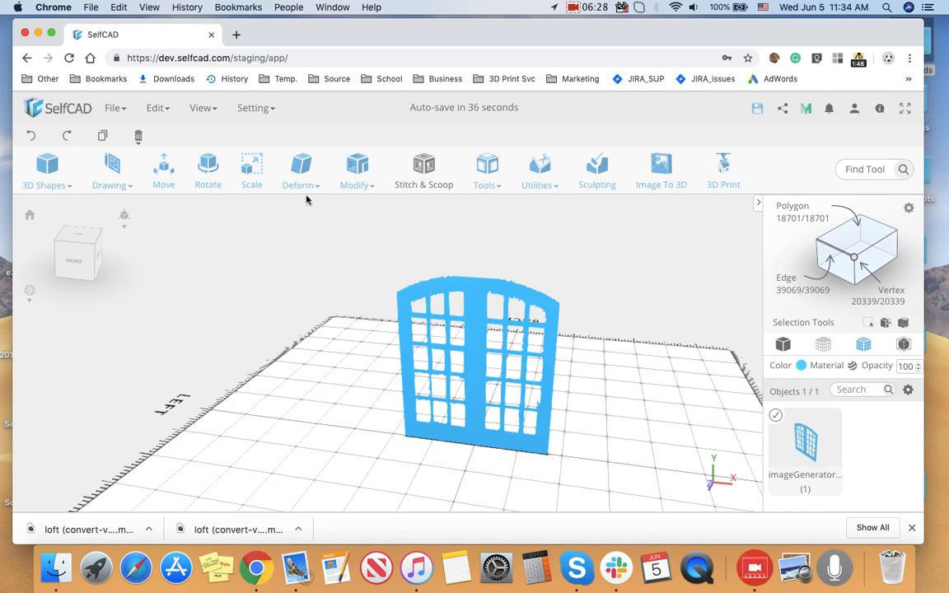
Step: Extrude the door frame by an Amount of 10 with Individual on to give it depth
click(356, 169)
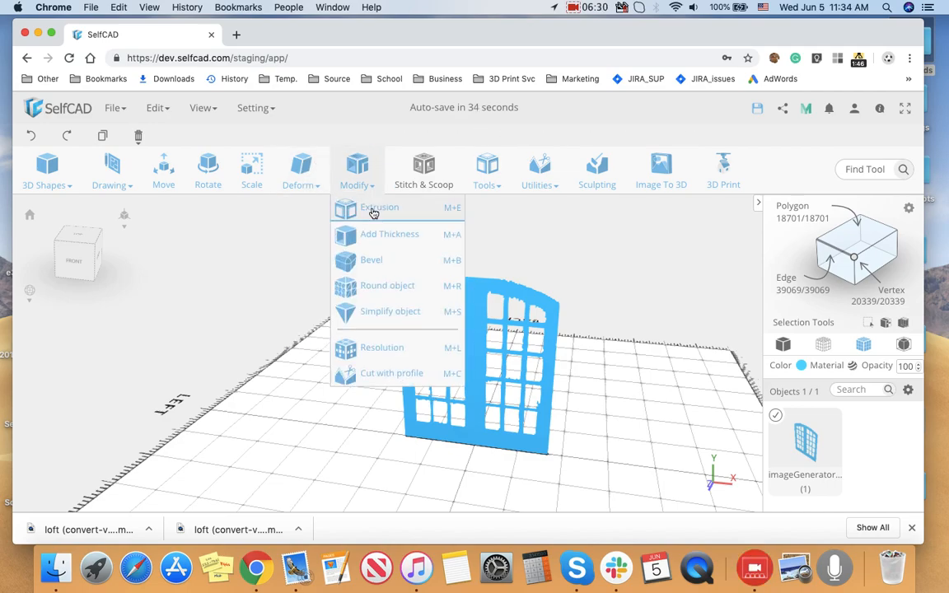
click(379, 207)
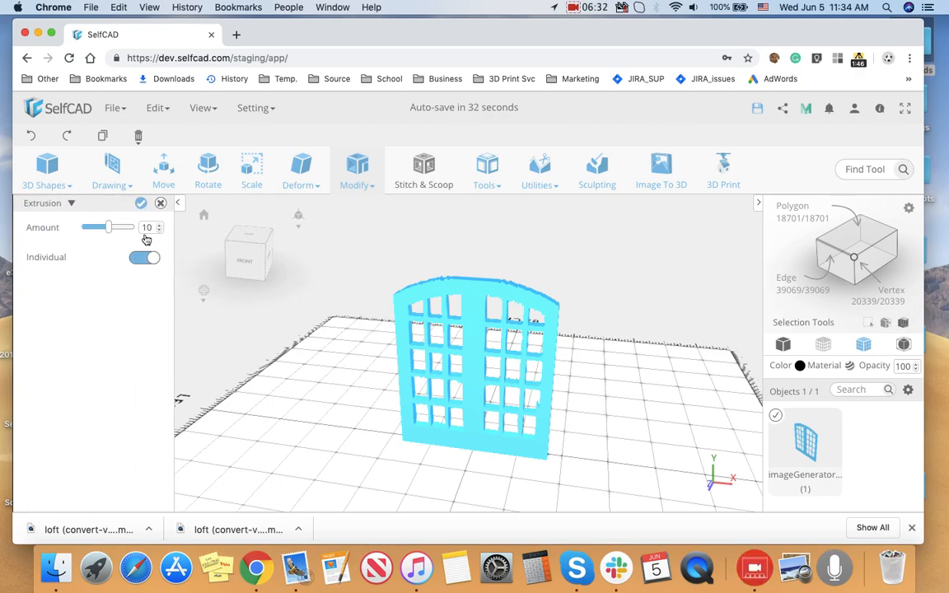
click(142, 204)
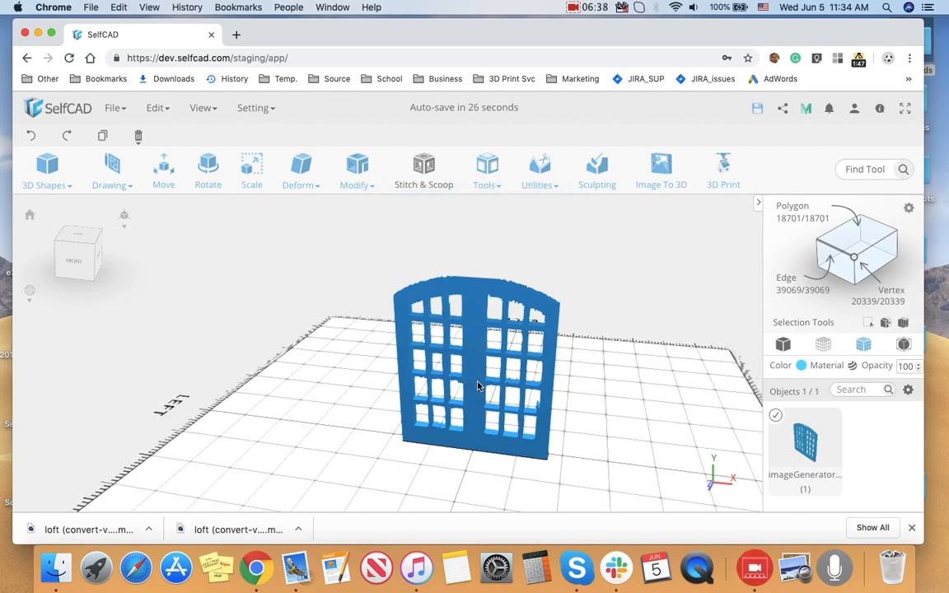
drag(478, 387, 491, 377)
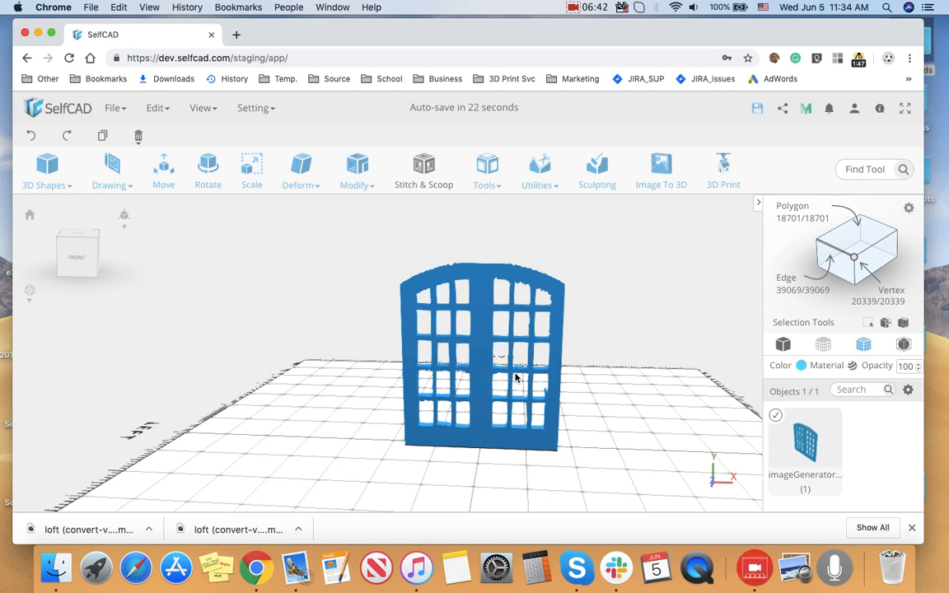
mouse_move(494, 354)
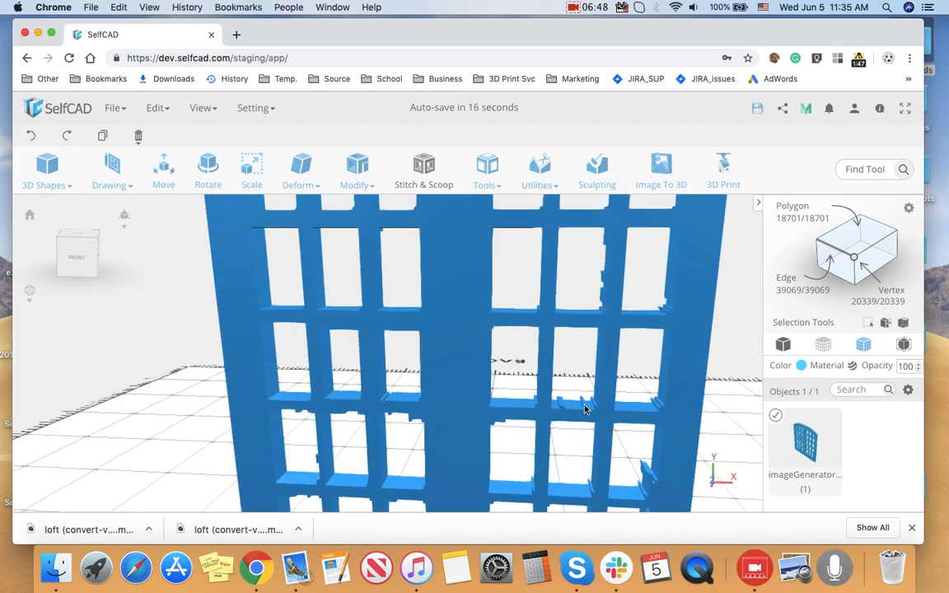
drag(586, 408, 481, 386)
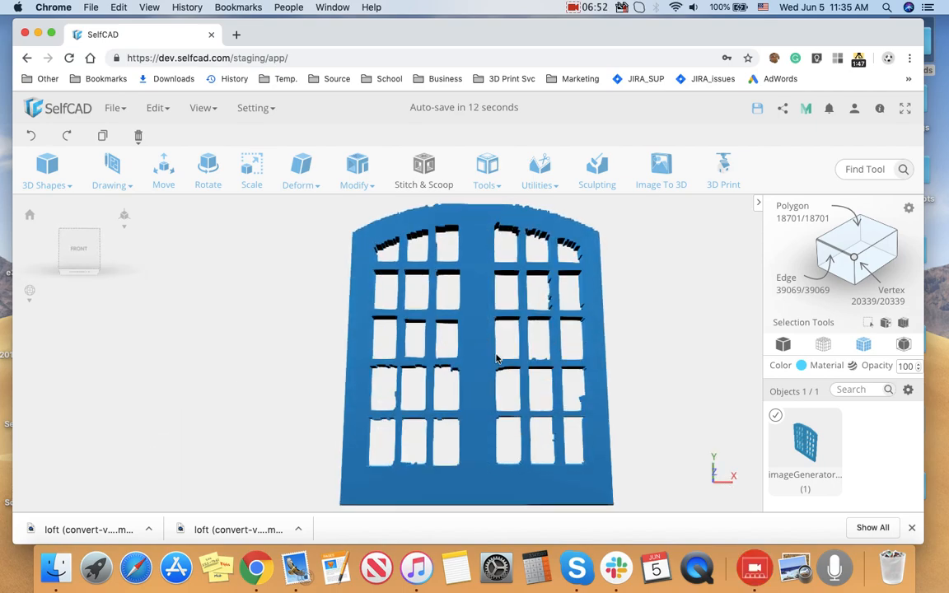
drag(495, 359, 481, 376)
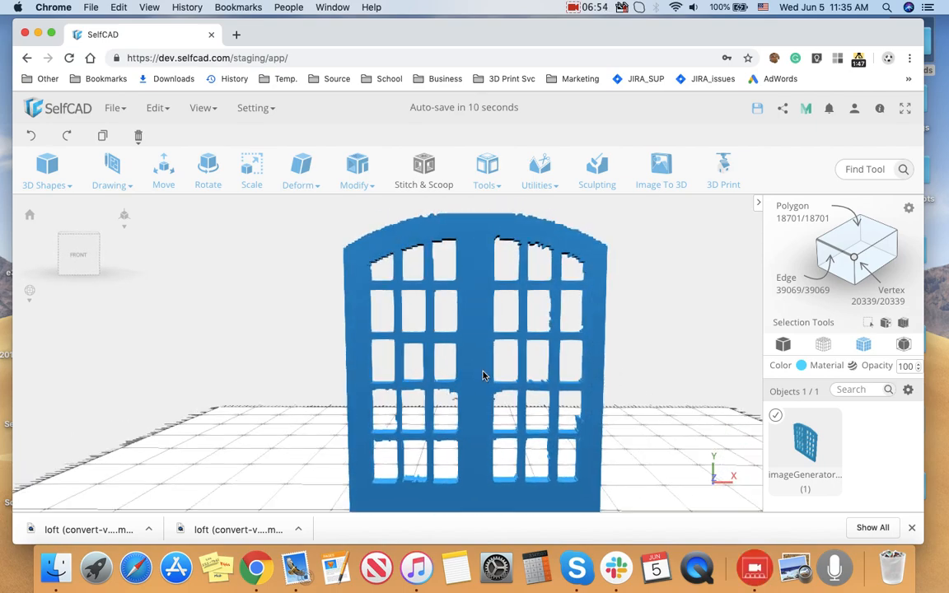
mouse_move(583, 460)
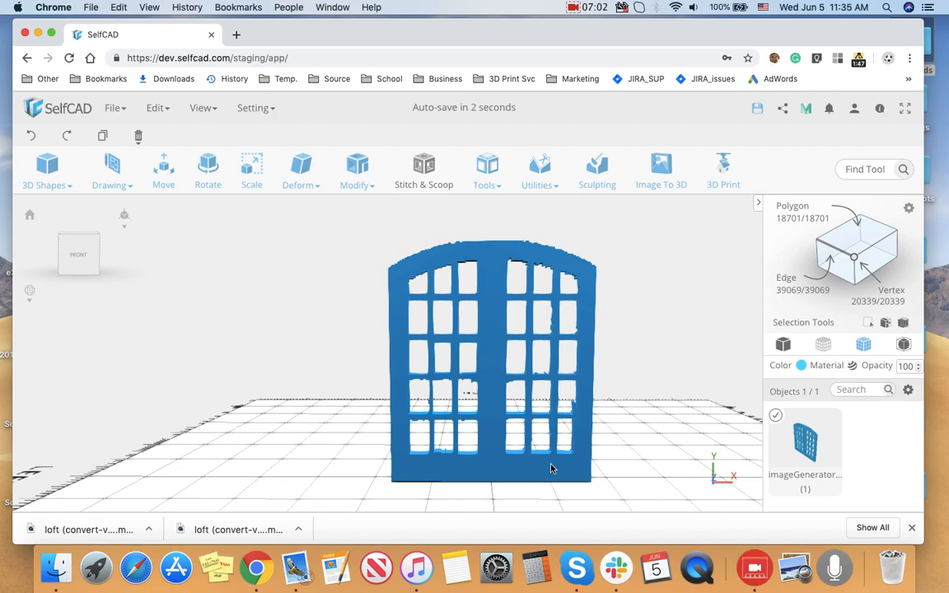
mouse_move(412, 355)
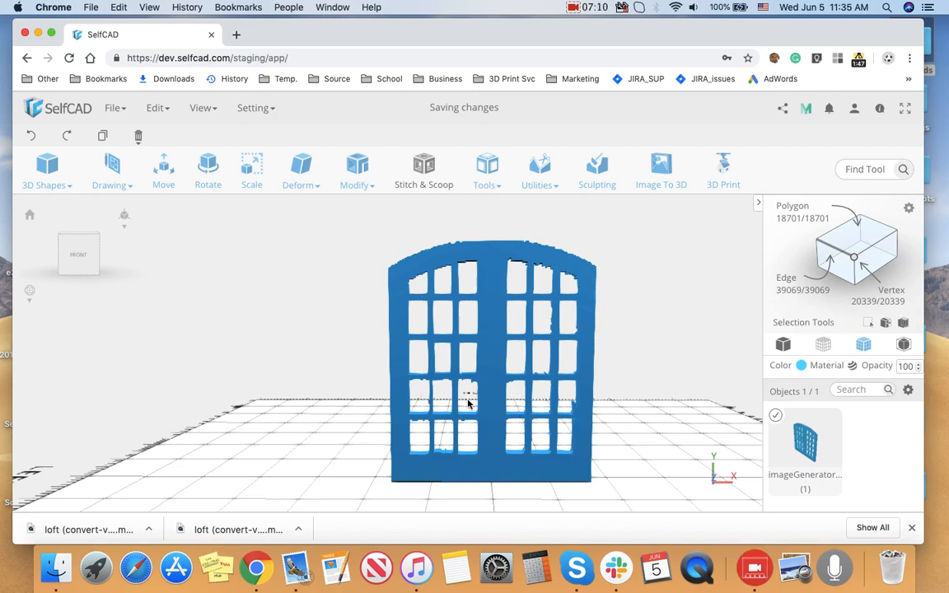
mouse_move(458, 381)
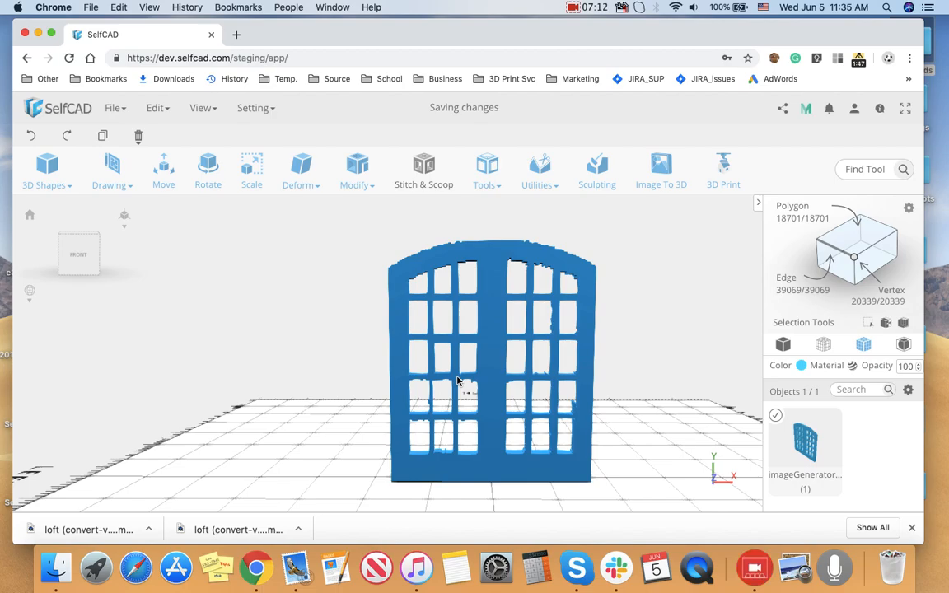
mouse_move(405, 292)
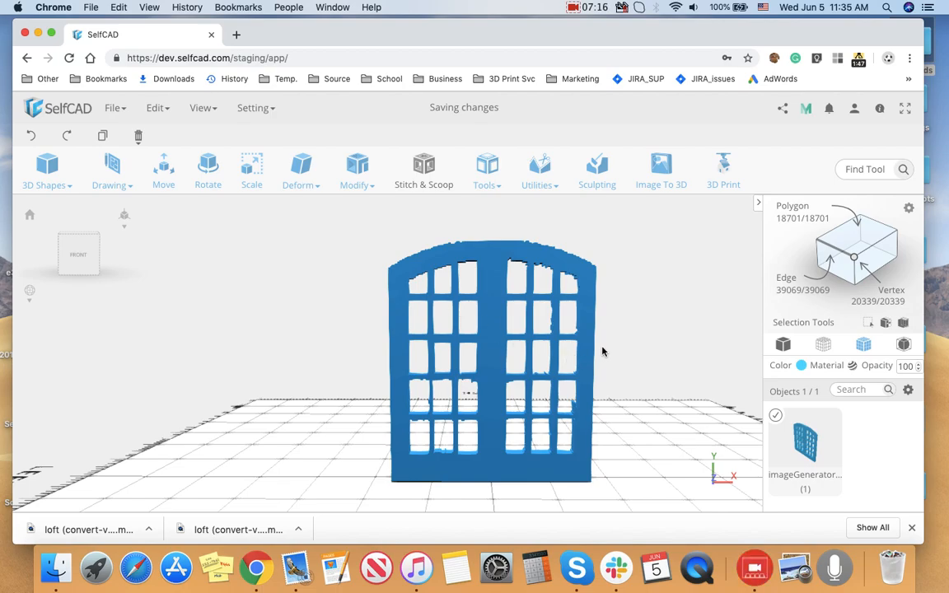
drag(602, 353, 569, 356)
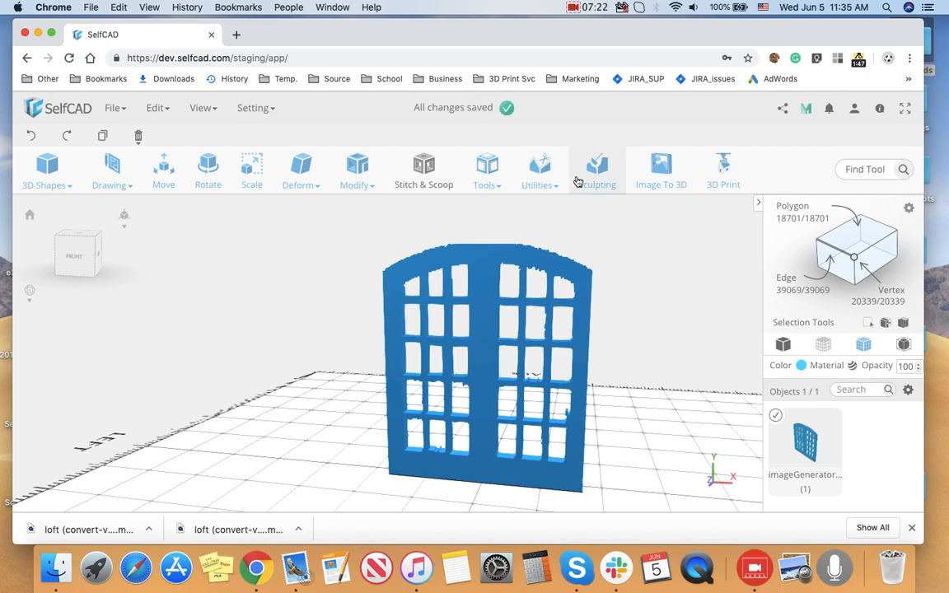
mouse_move(573, 12)
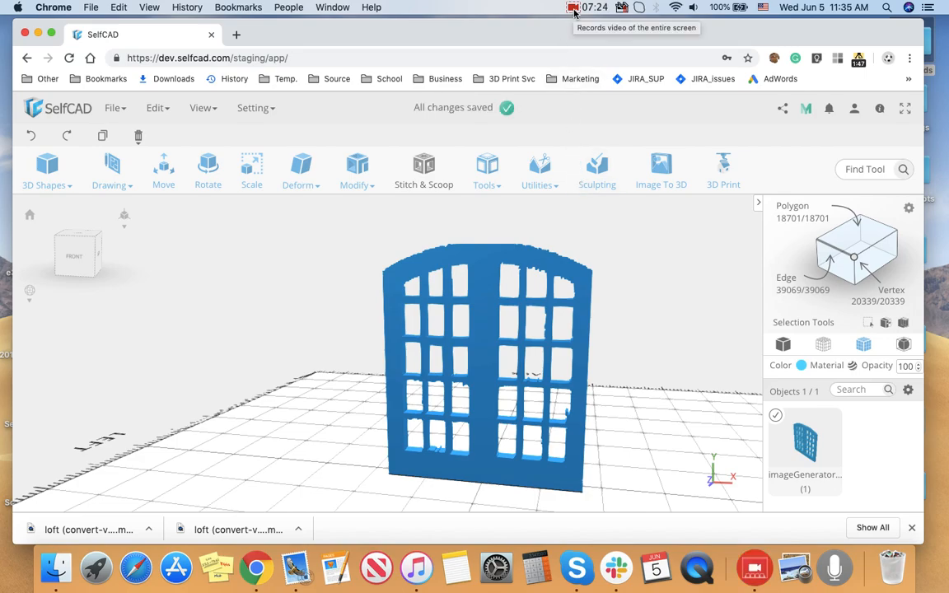